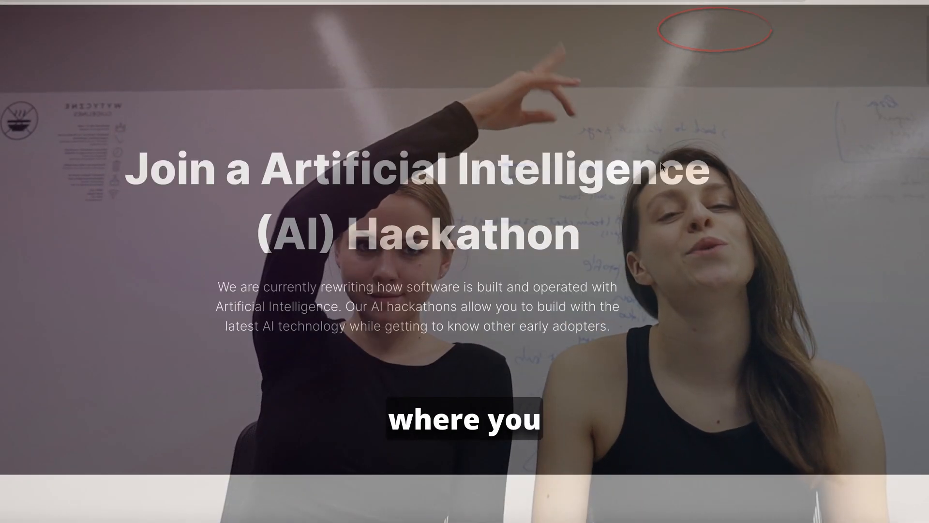
# Step: Browse the AI Apps showcase and the AI Technologies index
pyautogui.scroll(-3)
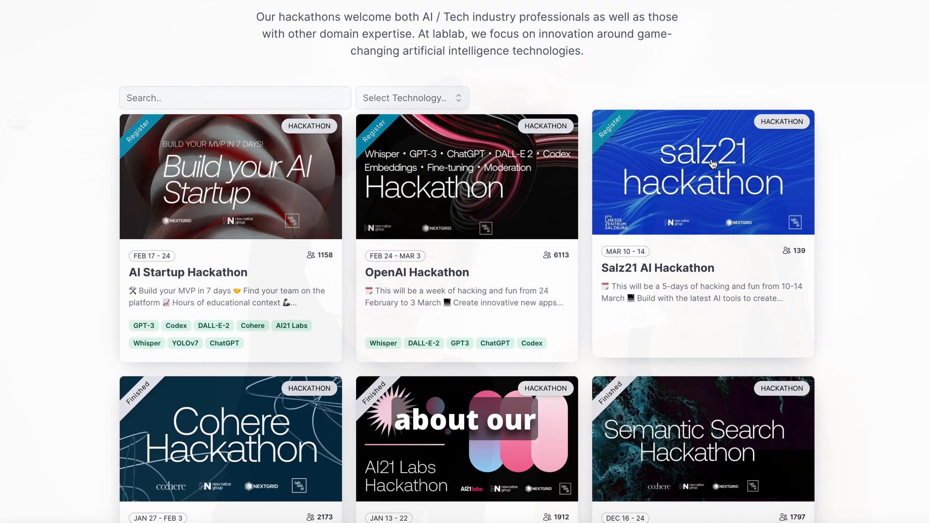
pyautogui.click(794, 41)
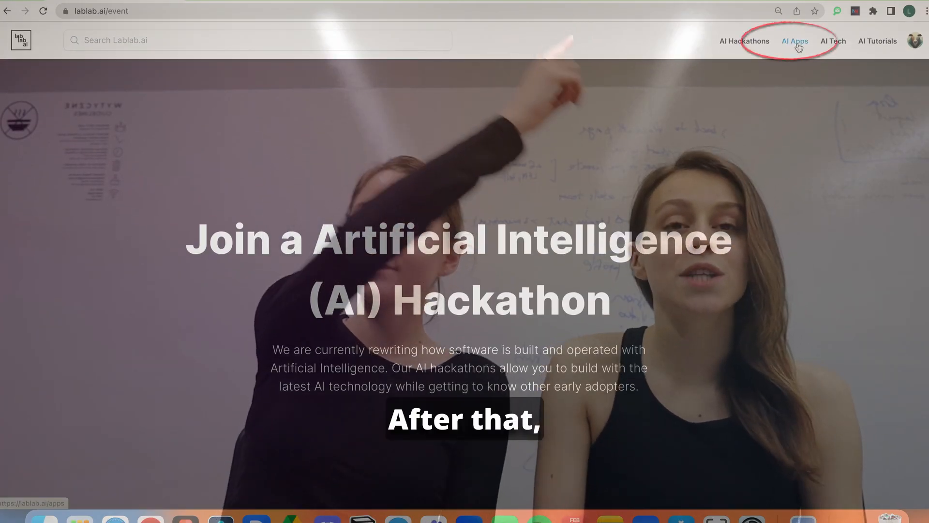
pyautogui.click(794, 41)
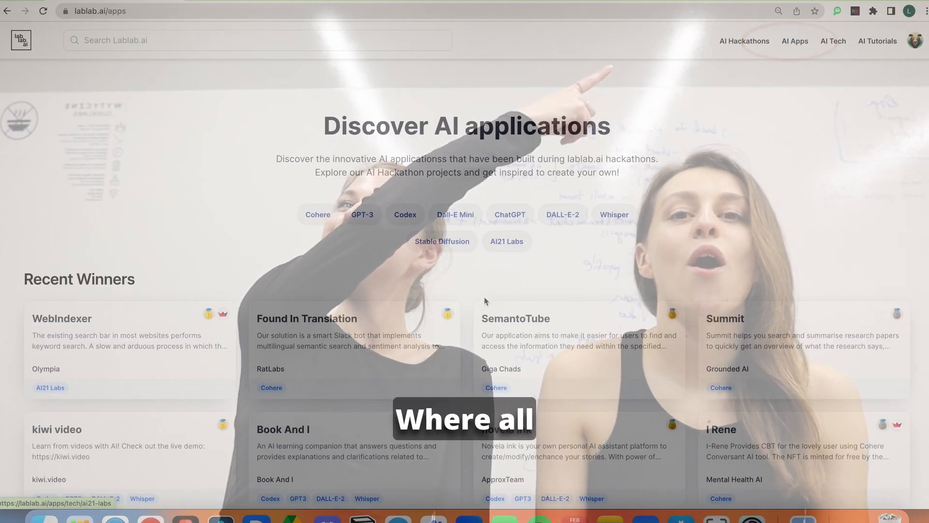
pyautogui.scroll(-3)
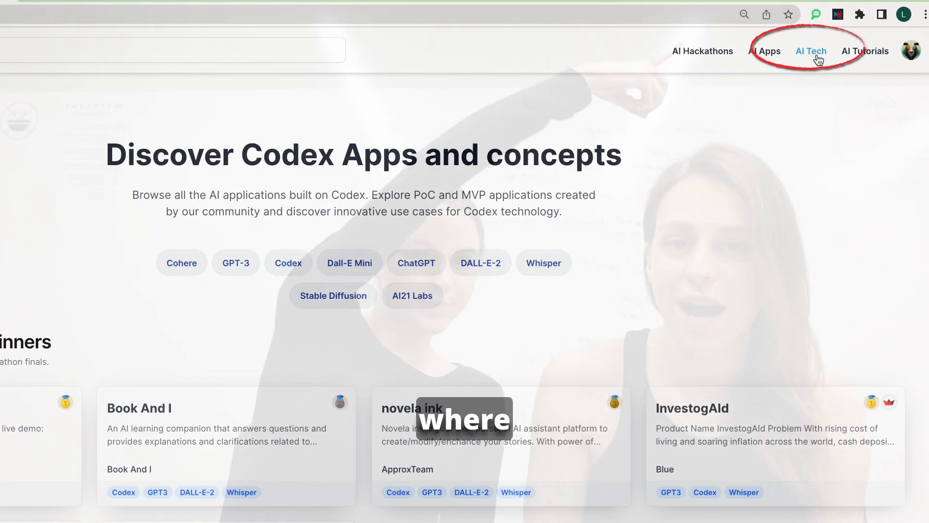
pyautogui.click(810, 51)
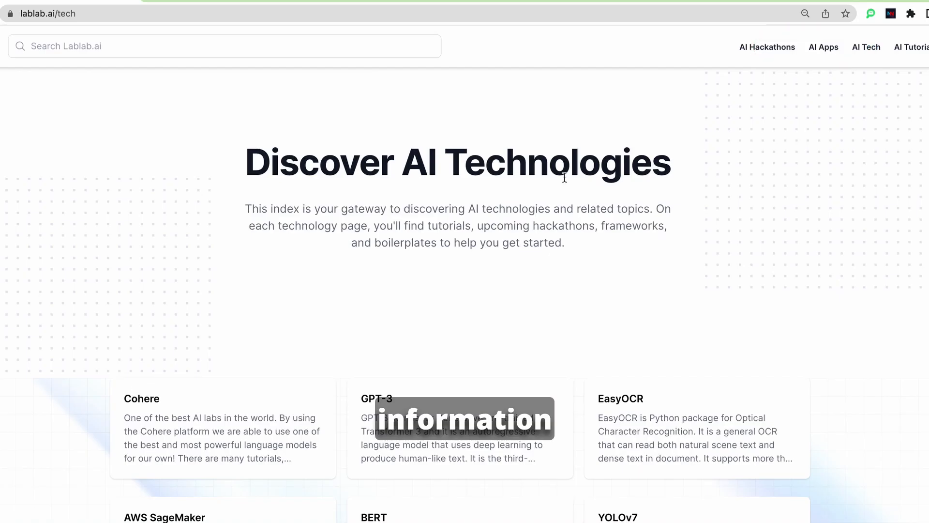
pyautogui.scroll(-3)
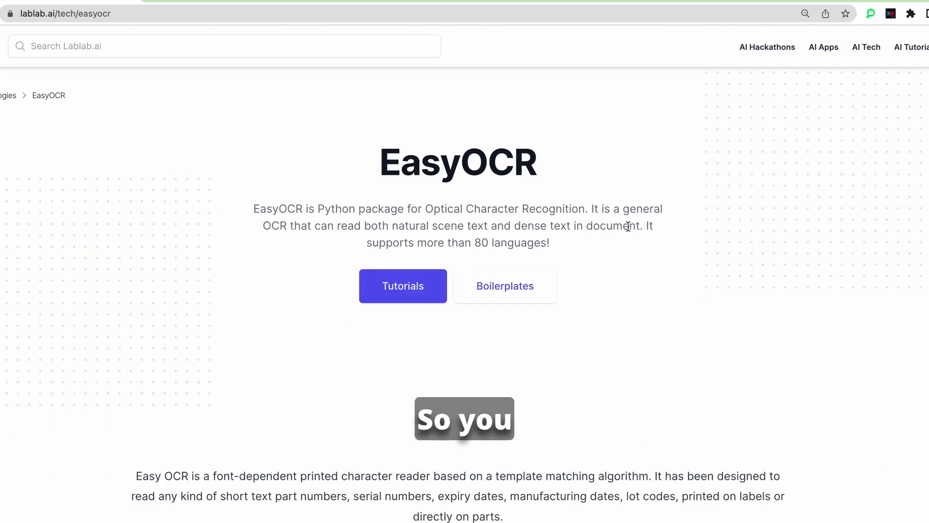
pyautogui.scroll(-3)
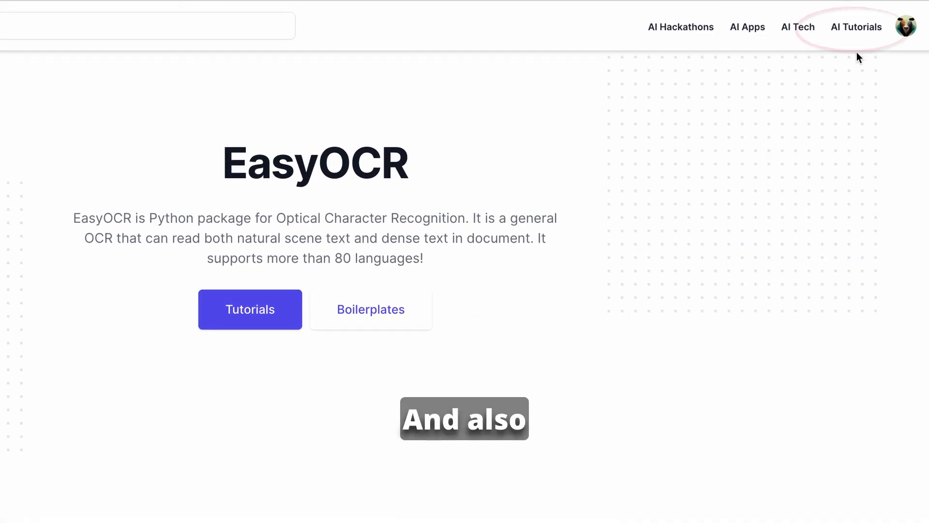
# Step: Browse the AI Tutorials collection, then open the lablab Blog from the footer
pyautogui.click(856, 26)
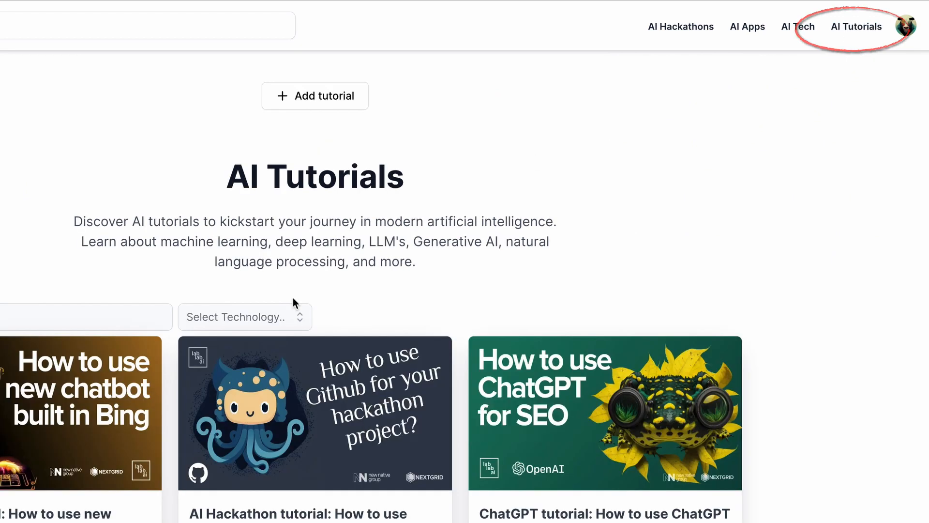
pyautogui.scroll(-3)
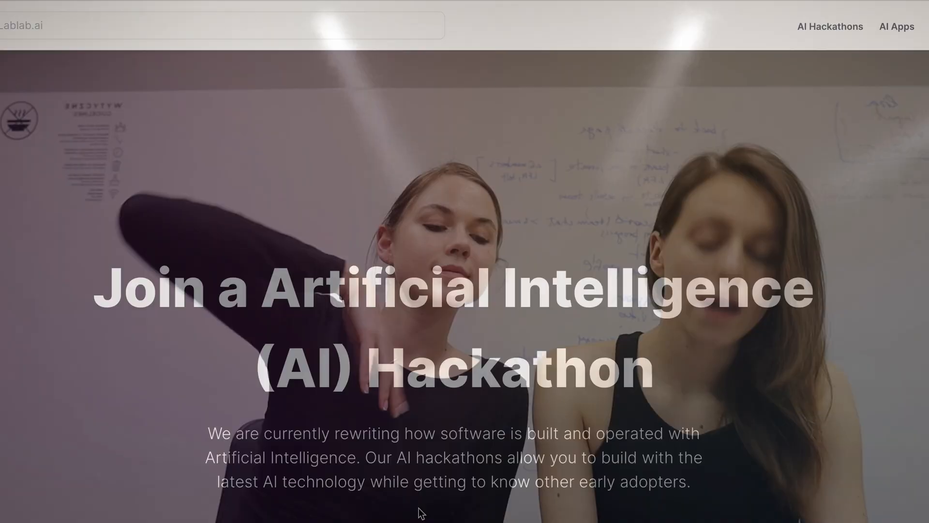
pyautogui.scroll(-3)
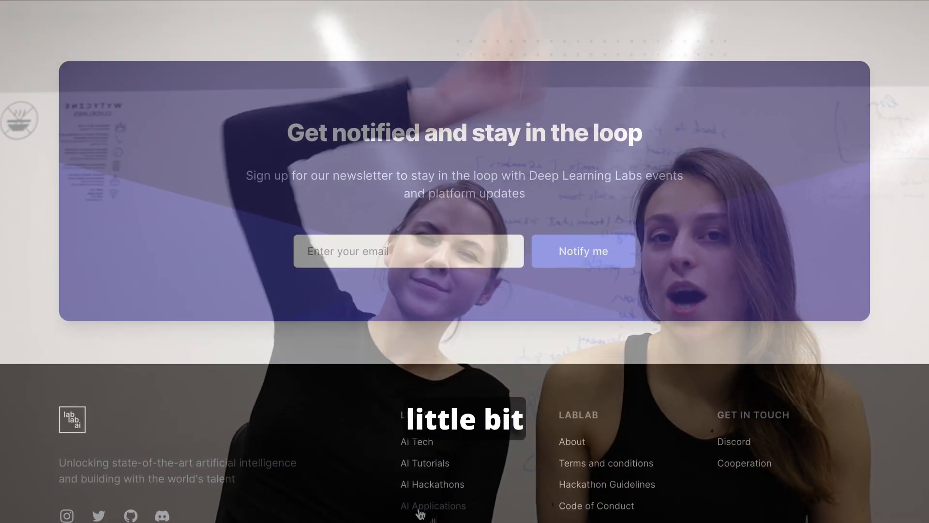
pyautogui.scroll(-3)
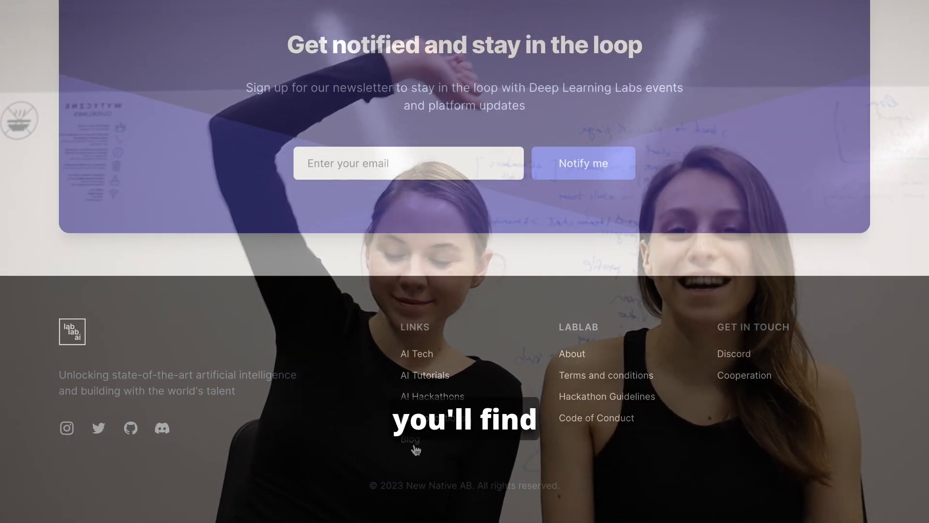
pyautogui.click(410, 438)
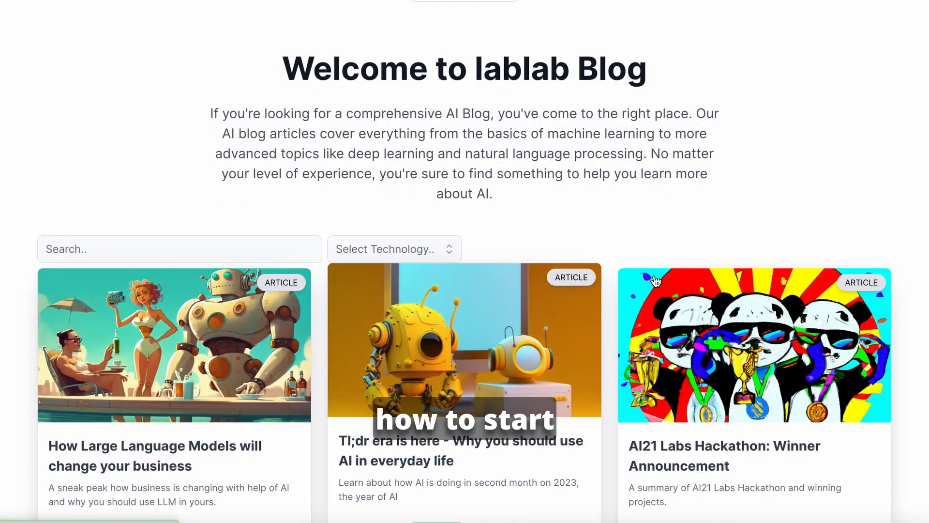
pyautogui.scroll(-3)
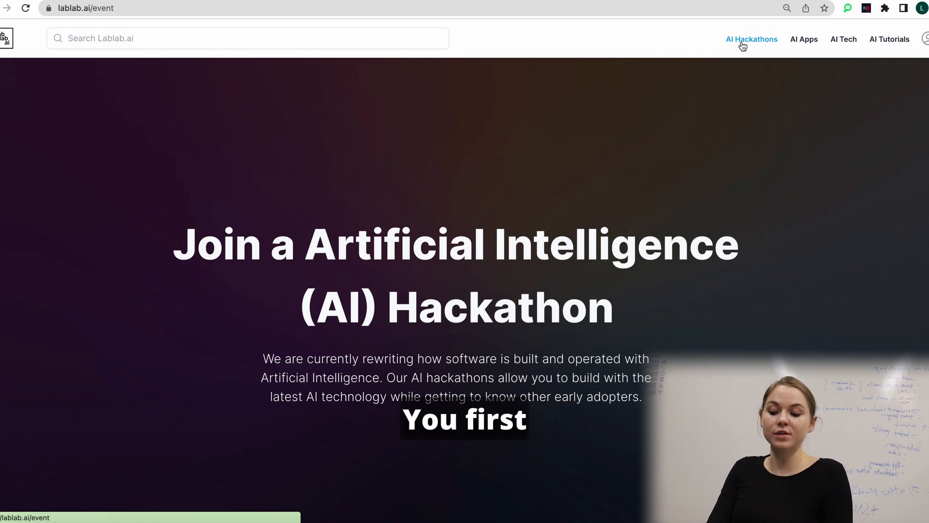
# Step: Scroll to Explore our AI Hackathons and open the OpenAI Hackathon card
pyautogui.scroll(-3)
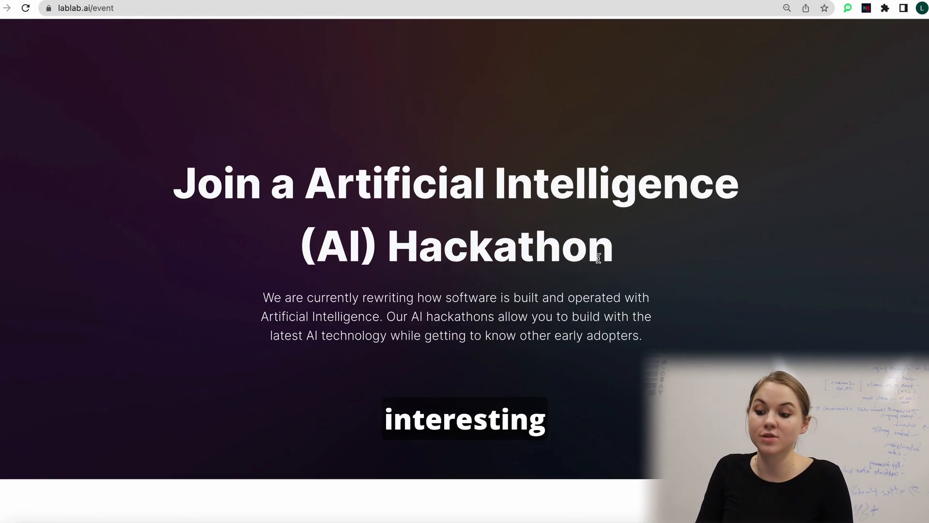
pyautogui.scroll(-3)
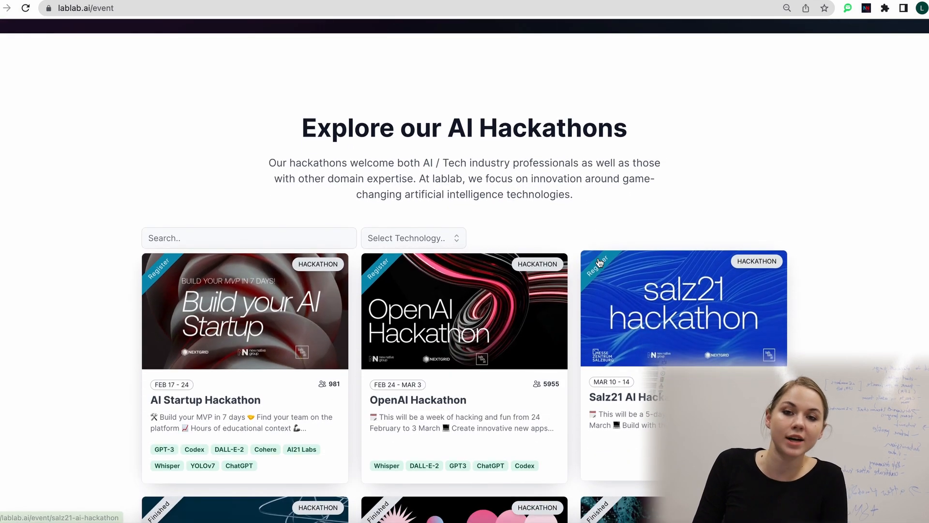
pyautogui.scroll(-3)
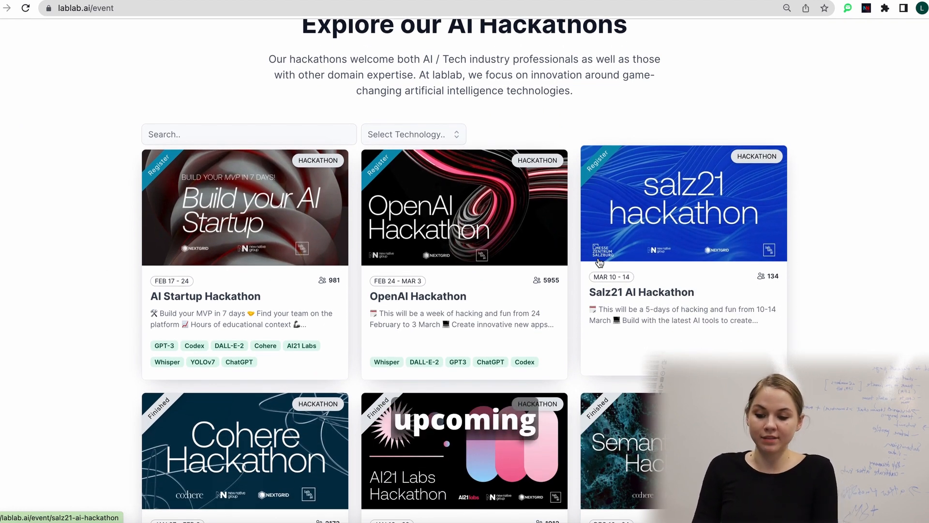
pyautogui.scroll(-3)
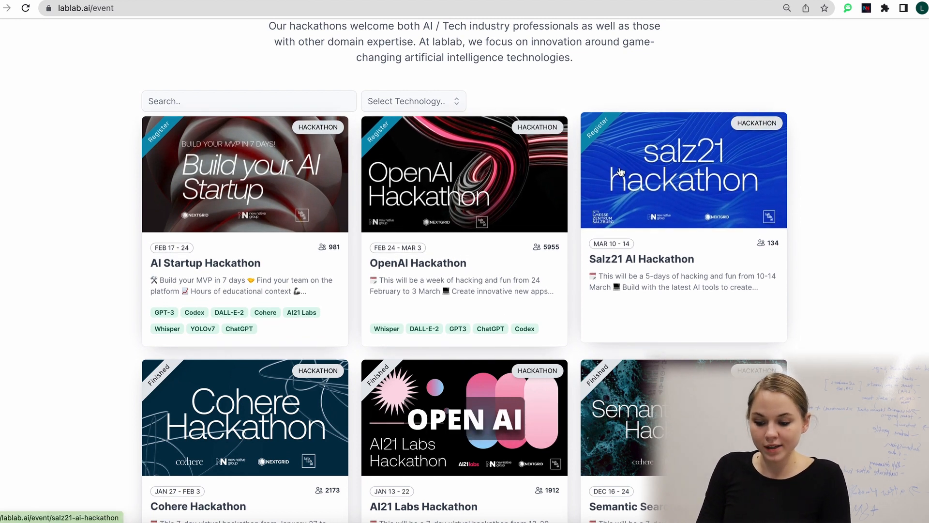
pyautogui.click(464, 172)
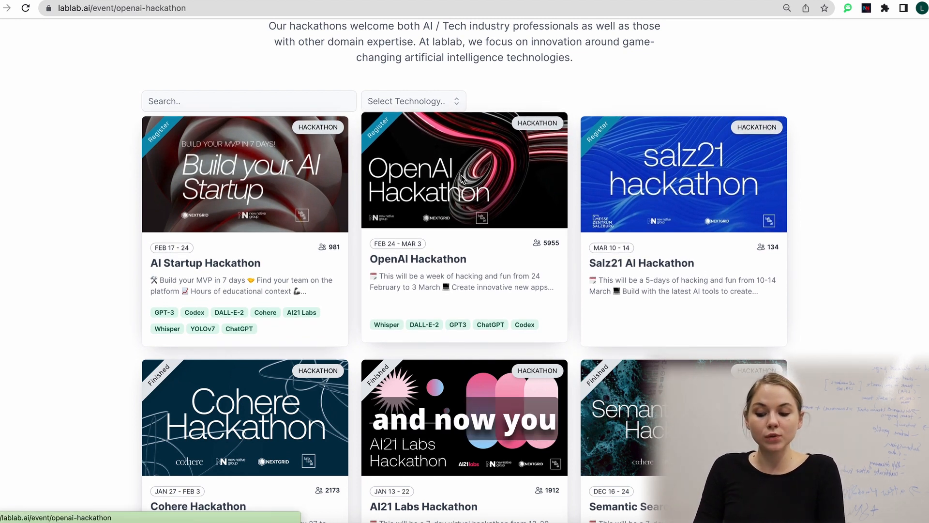
pyautogui.click(464, 170)
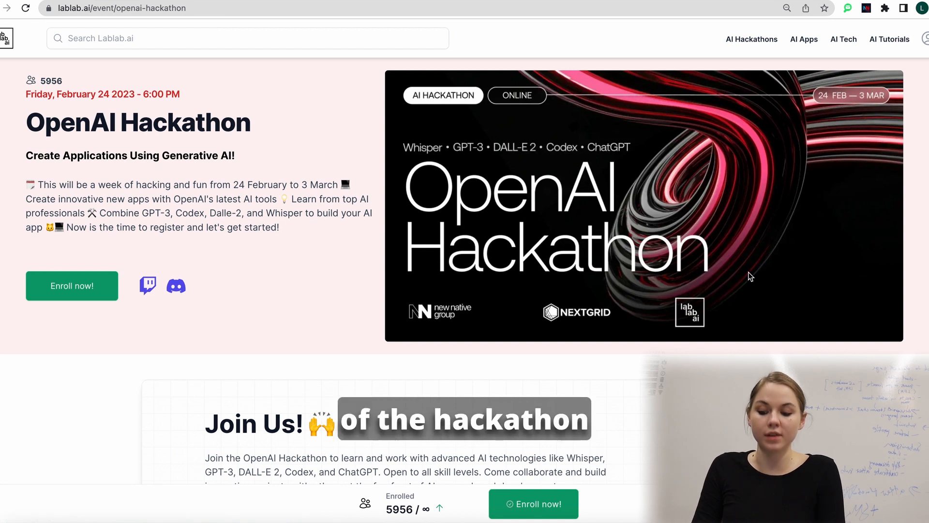
pyautogui.scroll(-3)
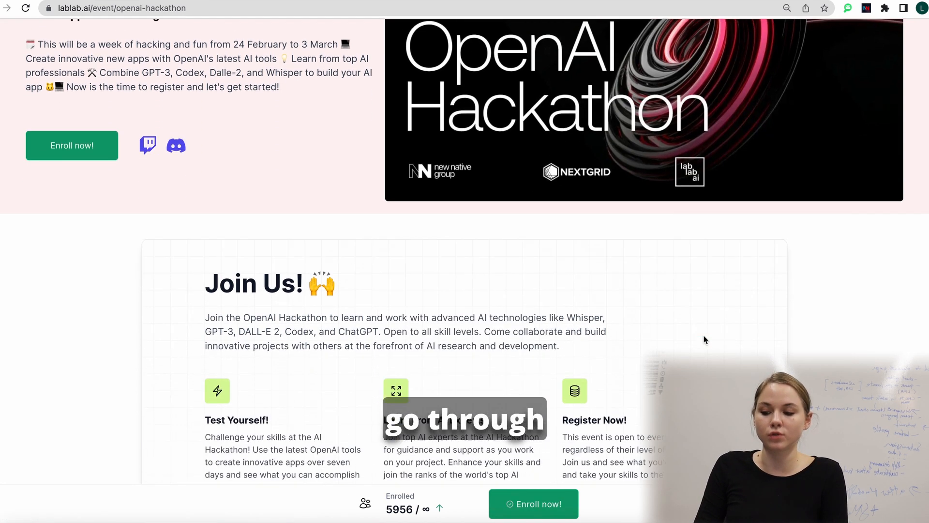
pyautogui.scroll(-3)
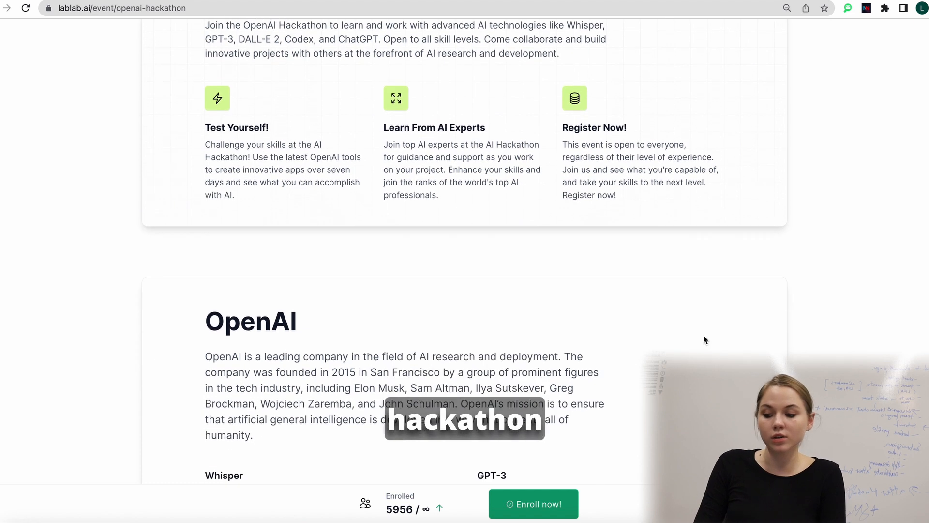
pyautogui.scroll(-3)
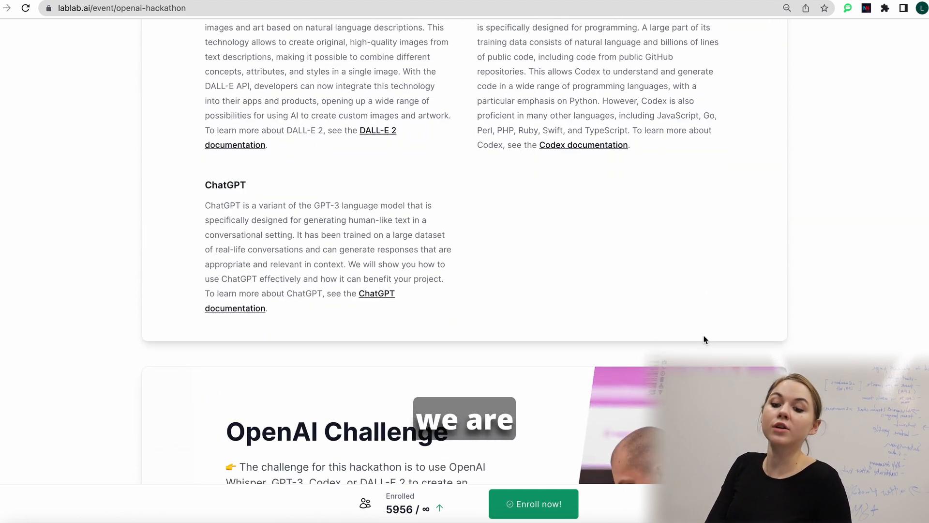
pyautogui.scroll(-3)
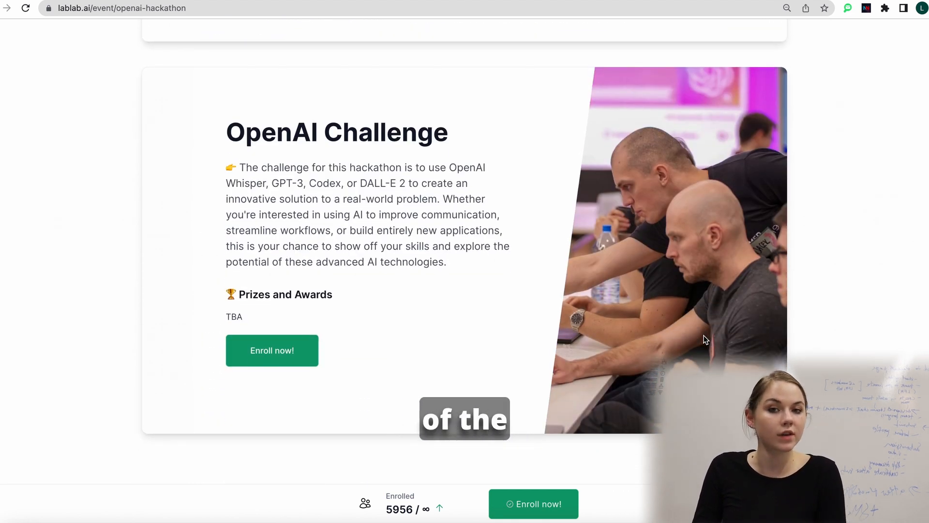
pyautogui.scroll(-3)
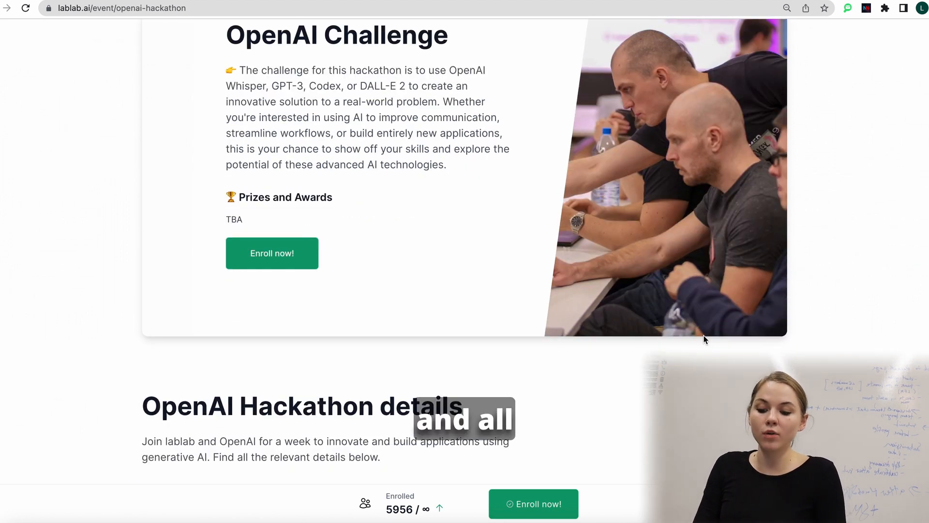
pyautogui.scroll(-3)
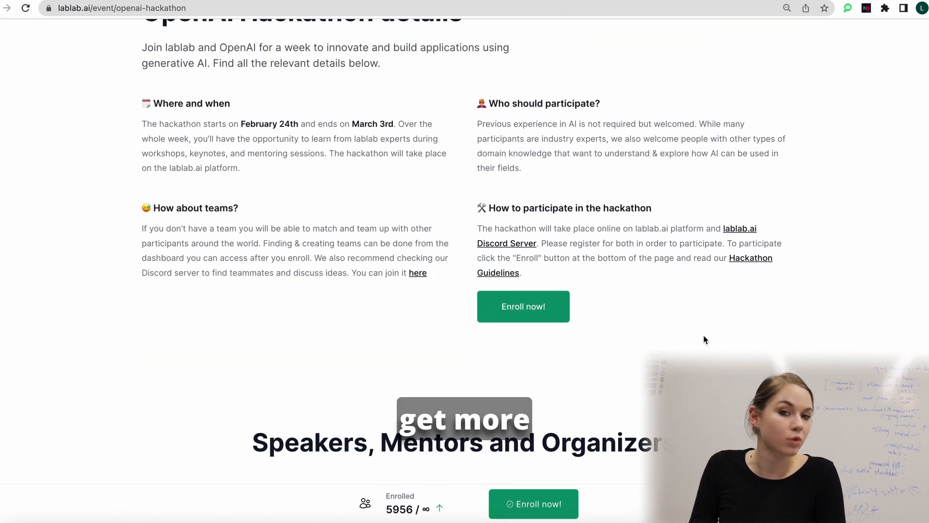
pyautogui.scroll(-3)
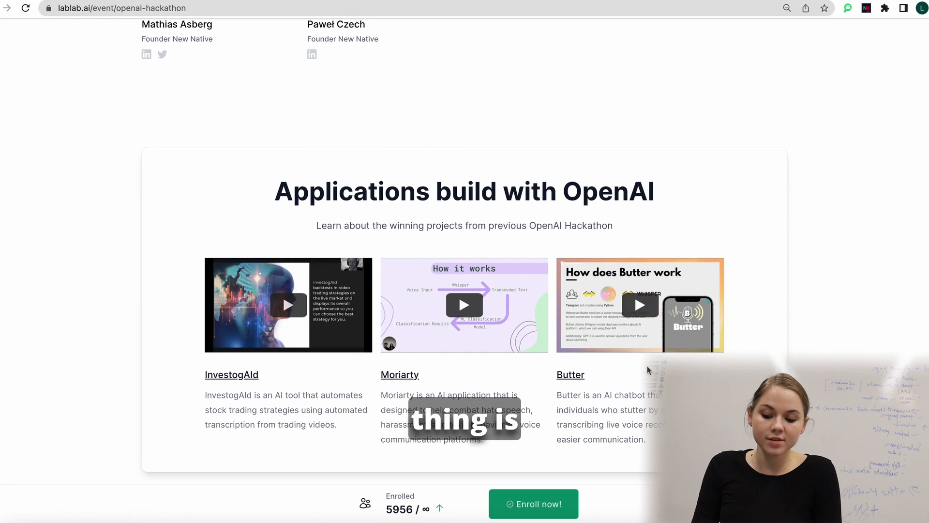
pyautogui.scroll(3)
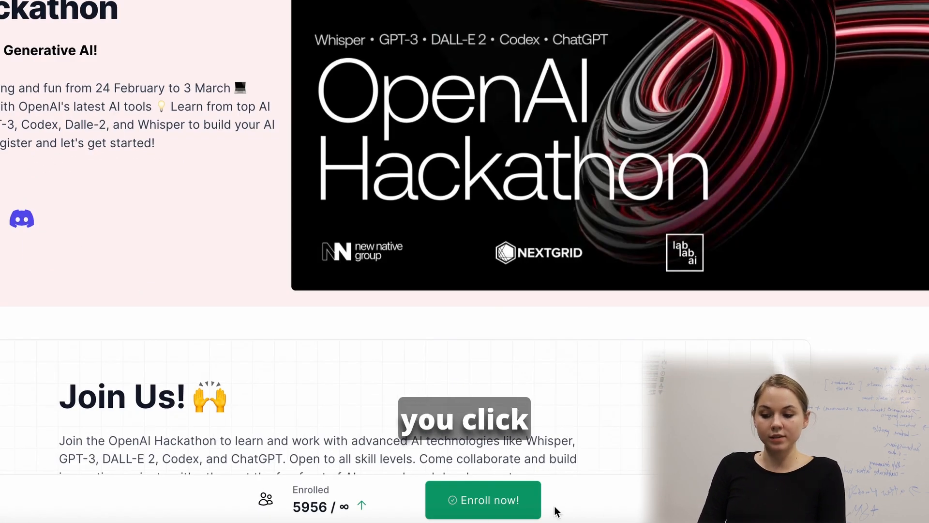
pyautogui.click(483, 500)
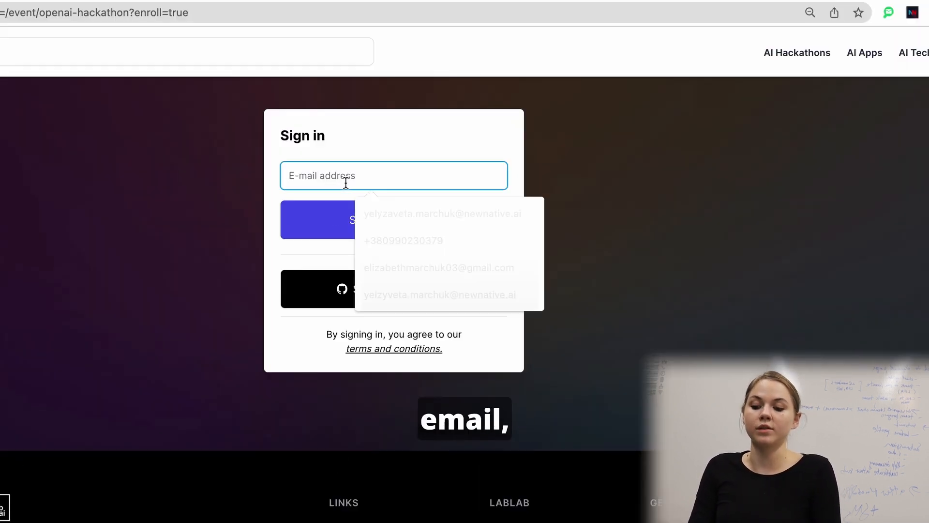
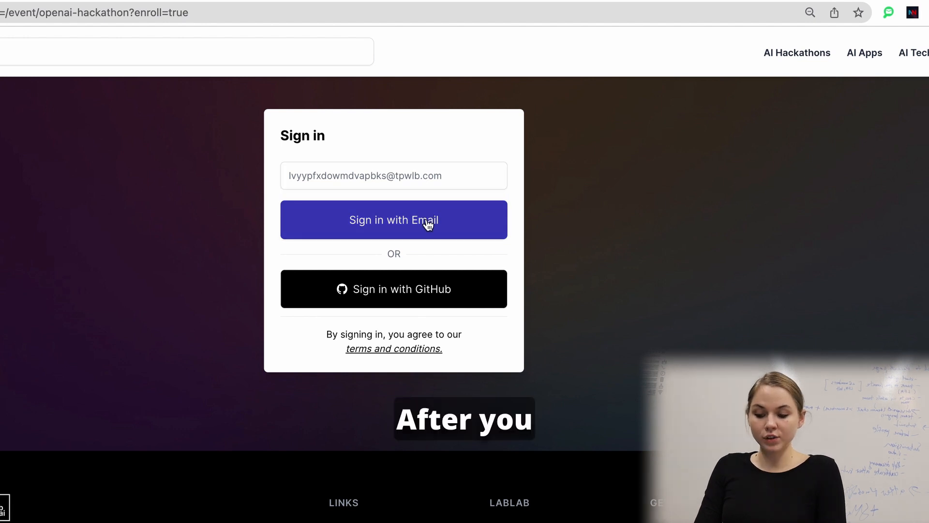
pyautogui.click(394, 219)
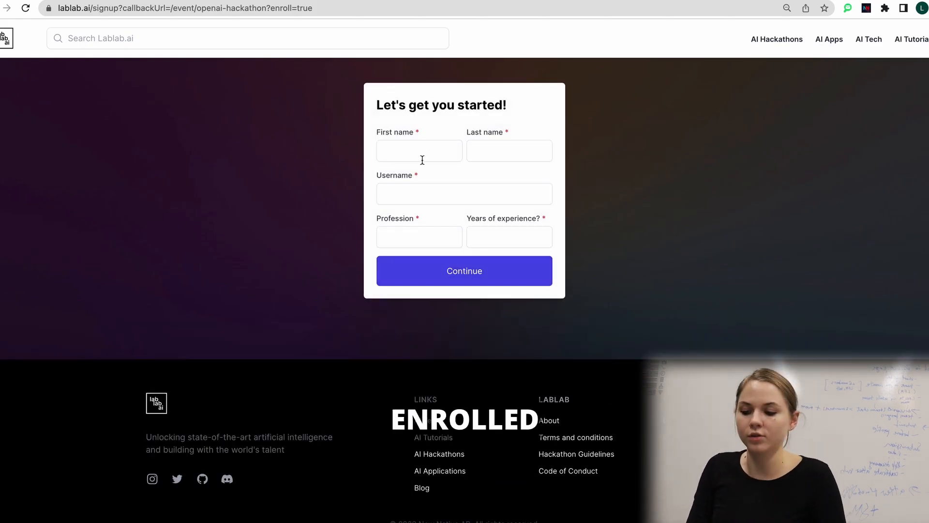
# Step: Enter 'lizard' for the name, Student profession and 3 years' experience, then continue
pyautogui.click(419, 151)
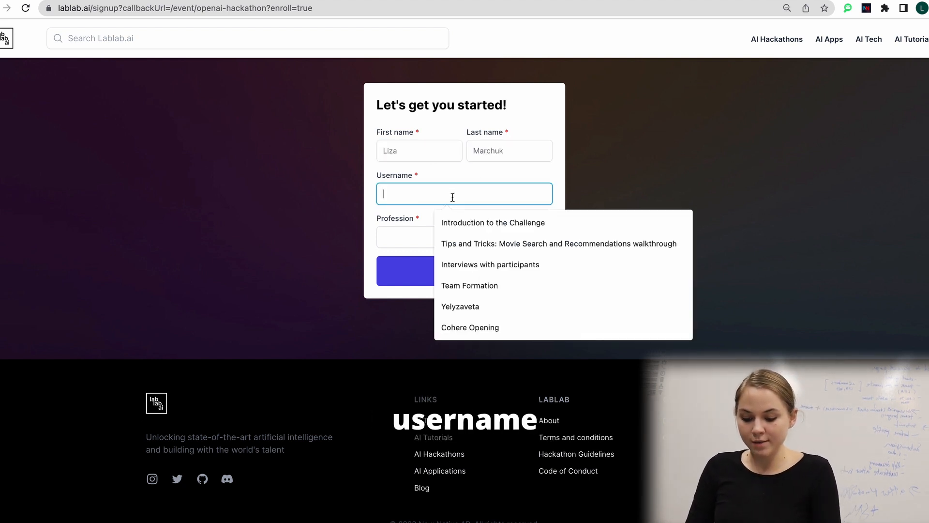
pyautogui.write('lizard')
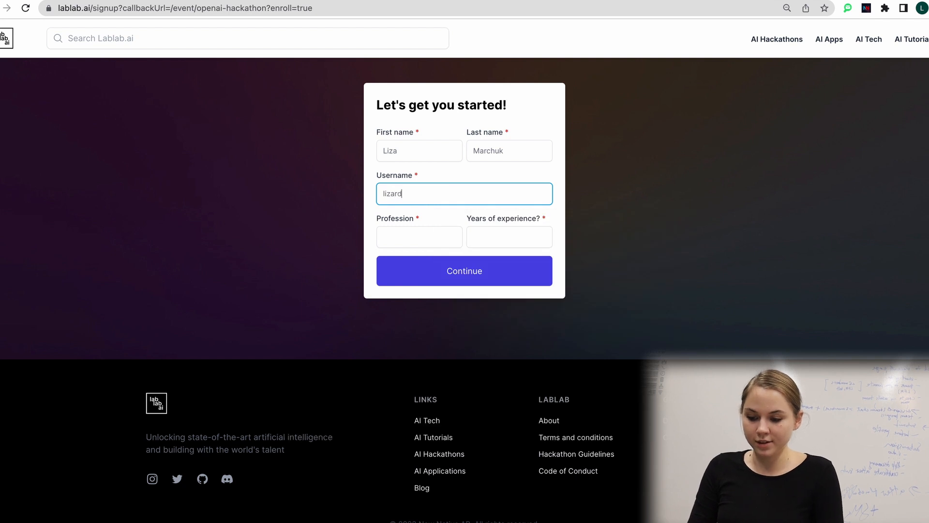
pyautogui.write('student')
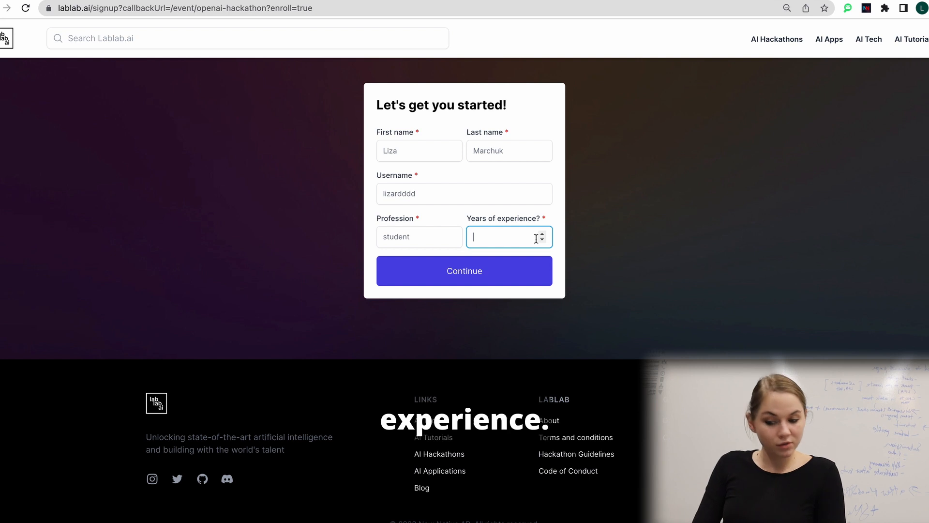
pyautogui.write('3')
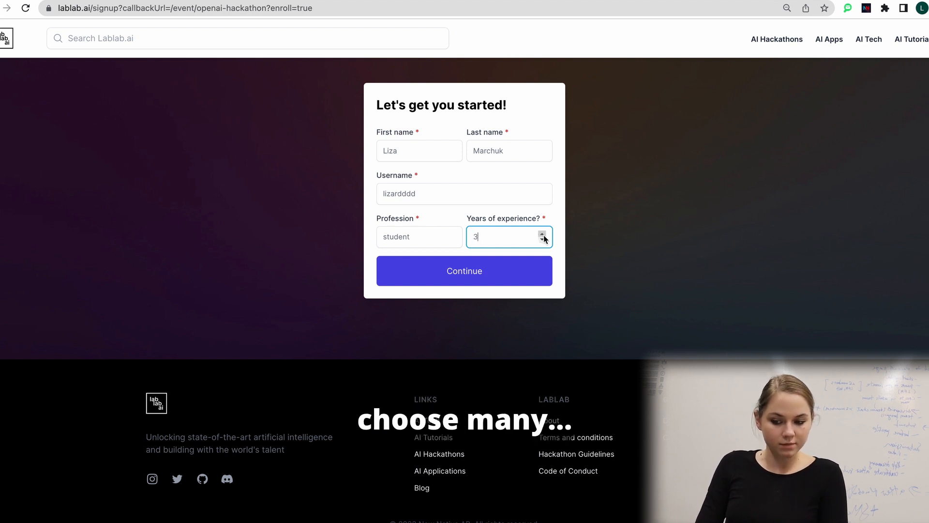
pyautogui.click(464, 271)
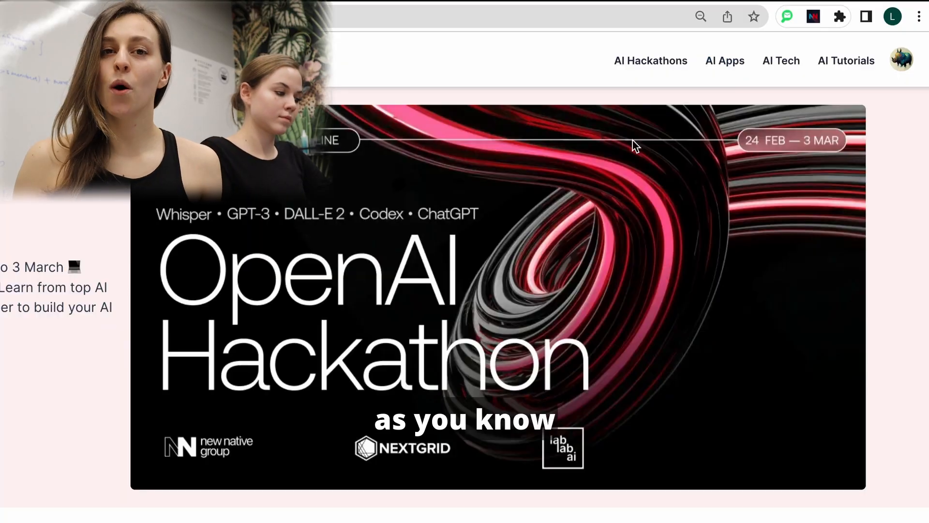
pyautogui.moveTo(721, 95)
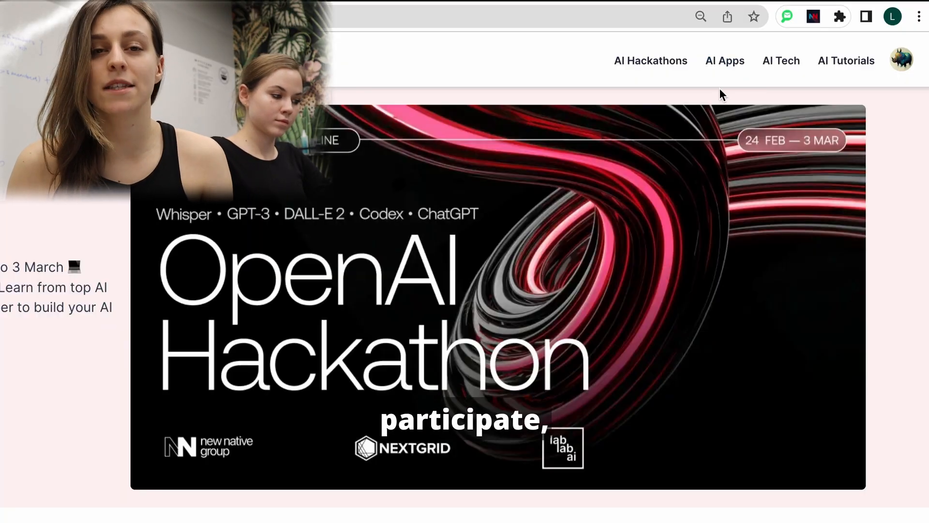
# Step: Browse the AI Tech catalogue, the Stable Diffusion page and its tutorials
pyautogui.click(781, 60)
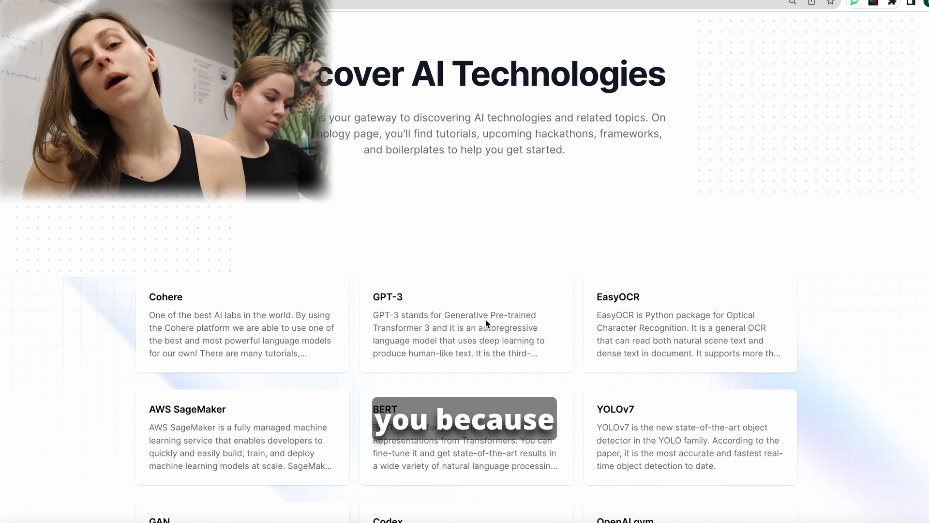
pyautogui.scroll(-3)
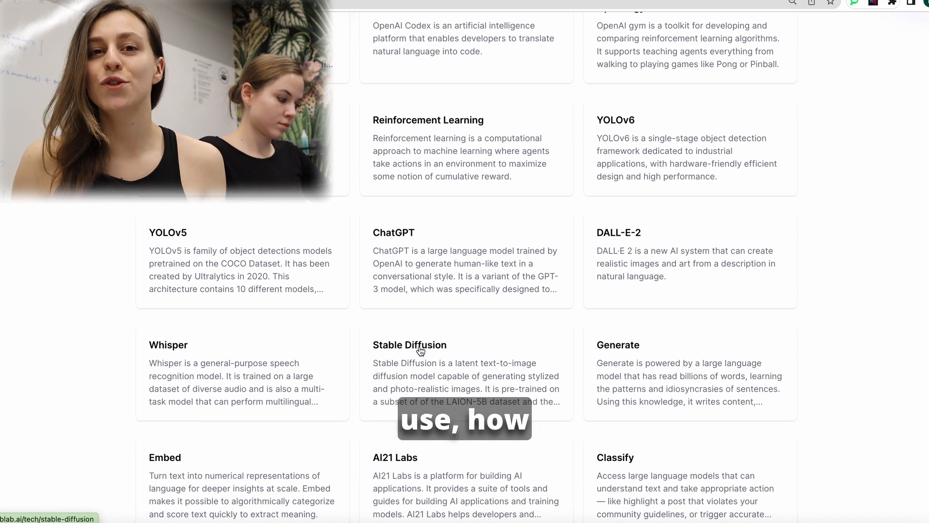
pyautogui.click(410, 345)
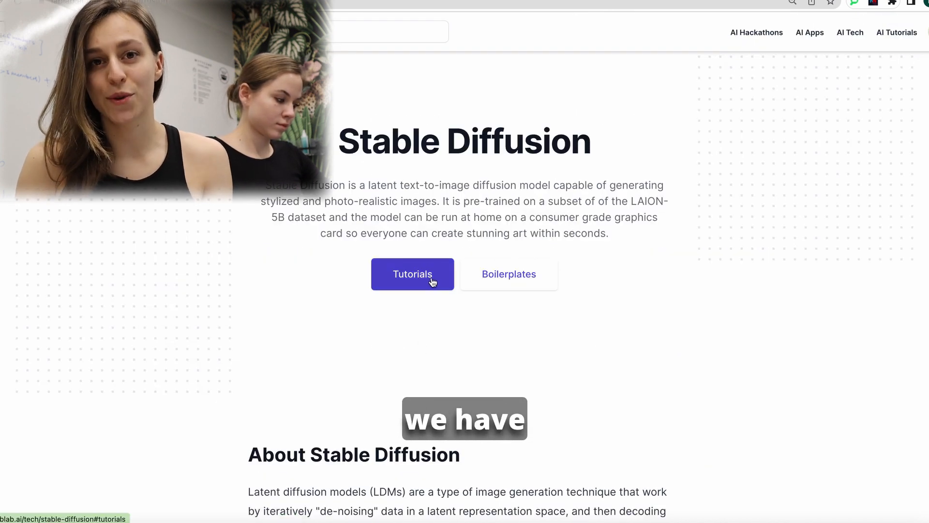
pyautogui.click(412, 274)
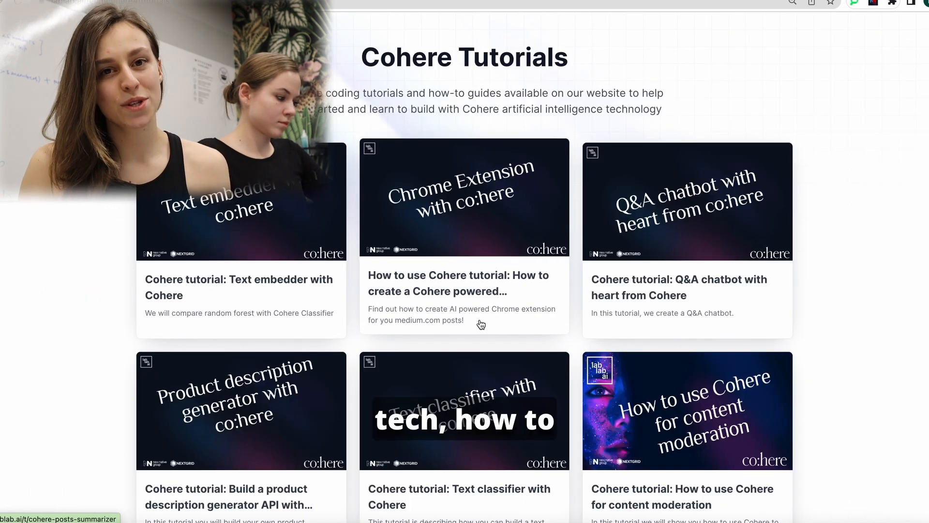
pyautogui.scroll(-3)
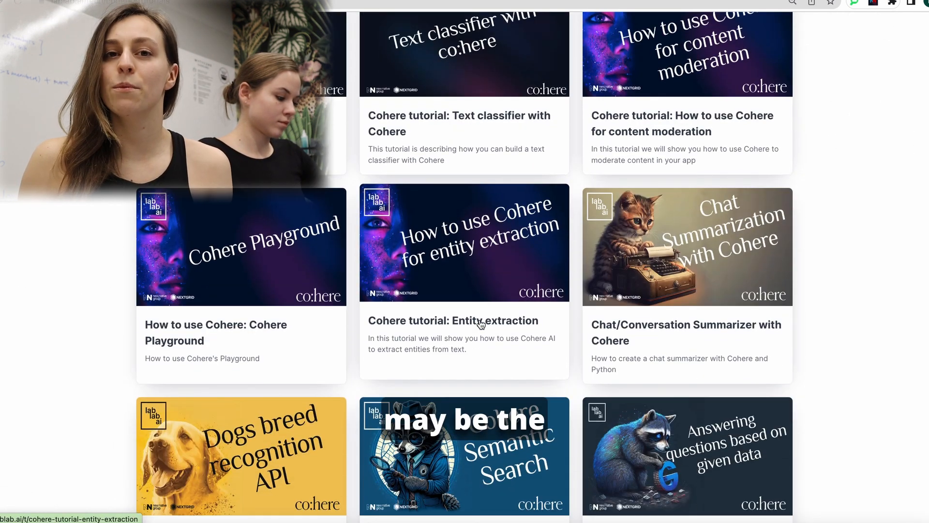
pyautogui.scroll(-3)
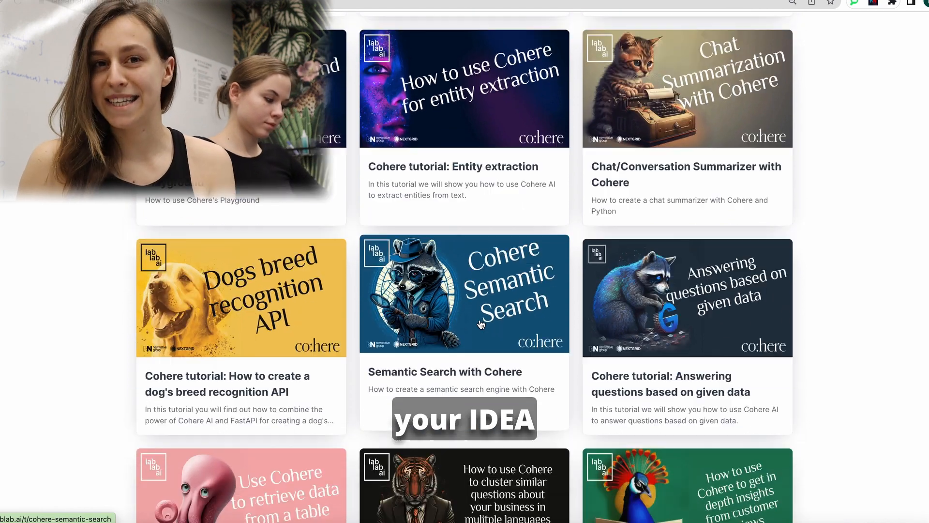
pyautogui.scroll(3)
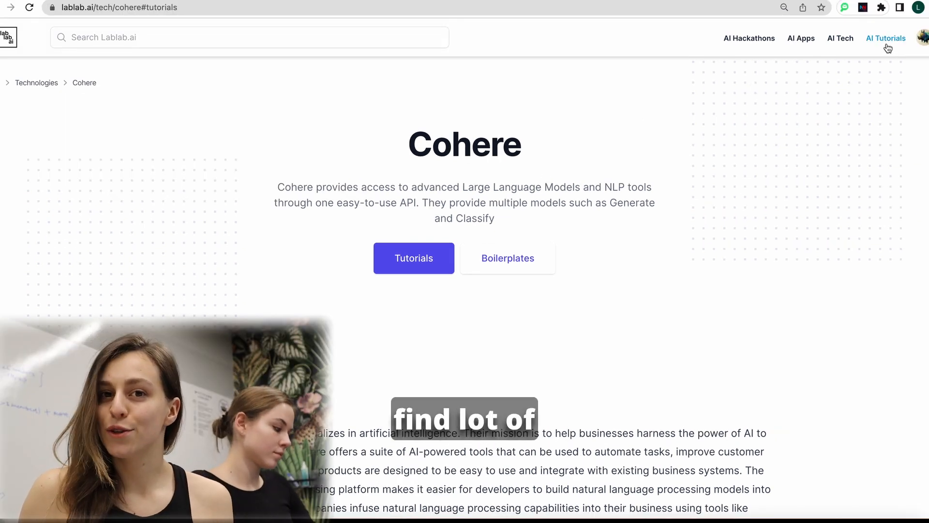
# Step: Scroll through the tutorial cards on the AI Tutorials page
pyautogui.click(885, 38)
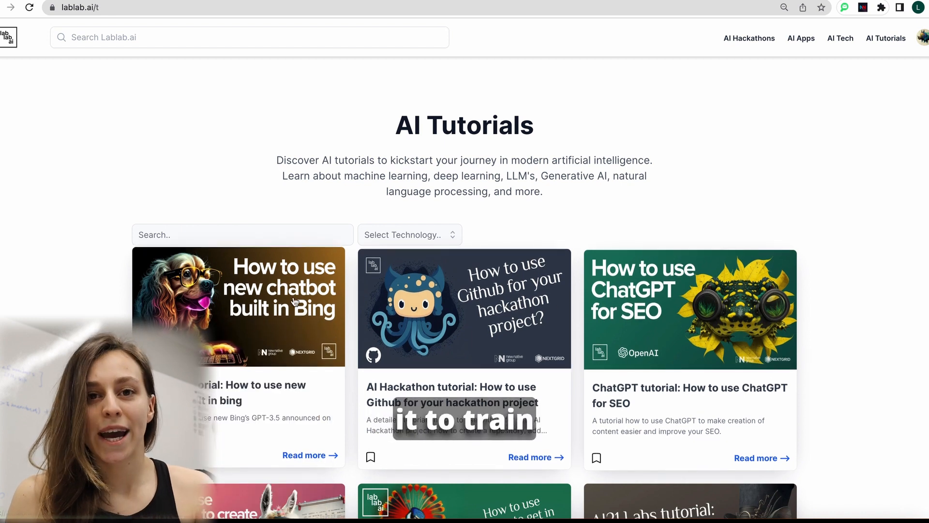
pyautogui.scroll(-3)
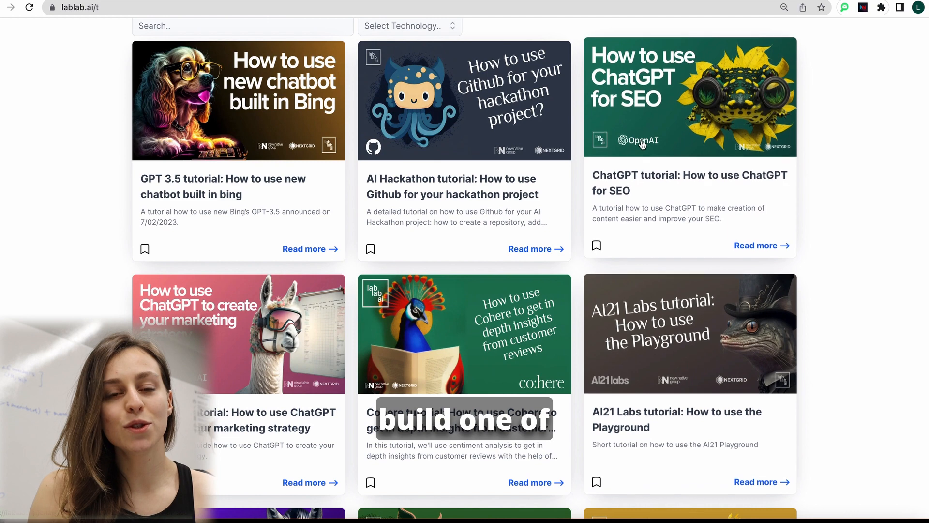
pyautogui.scroll(-3)
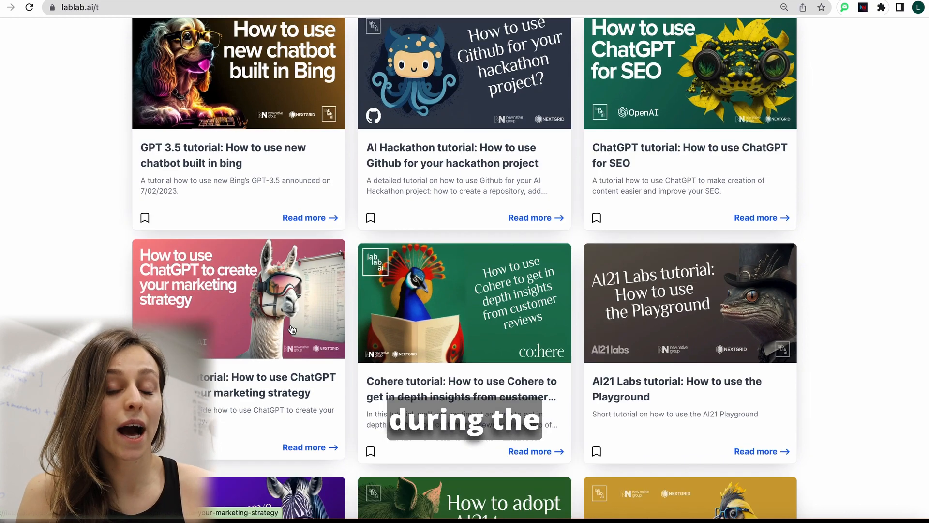
pyautogui.scroll(-3)
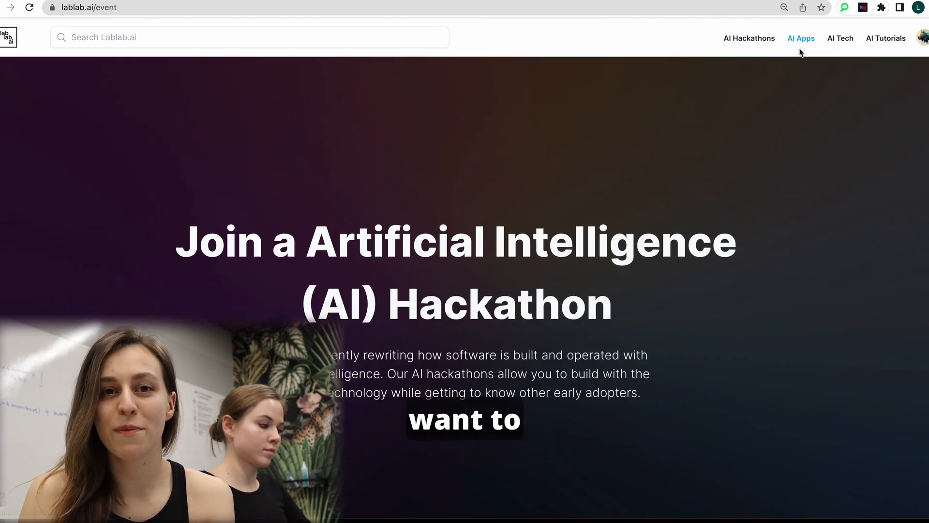
# Step: Open AI Apps and scroll through the Recent Winners
pyautogui.click(801, 38)
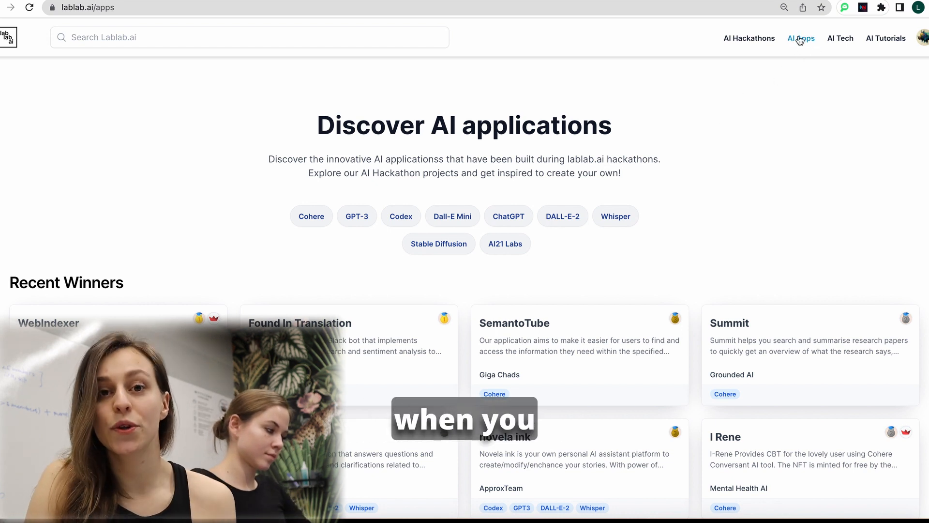
pyautogui.scroll(-3)
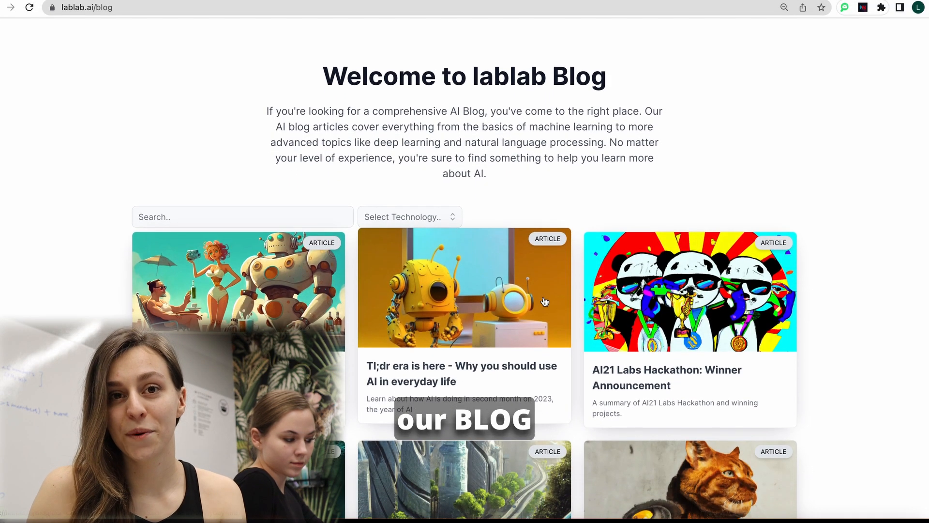
# Step: Read the Stable Diffusion models blog article, then proceed to sign-in verification
pyautogui.scroll(-3)
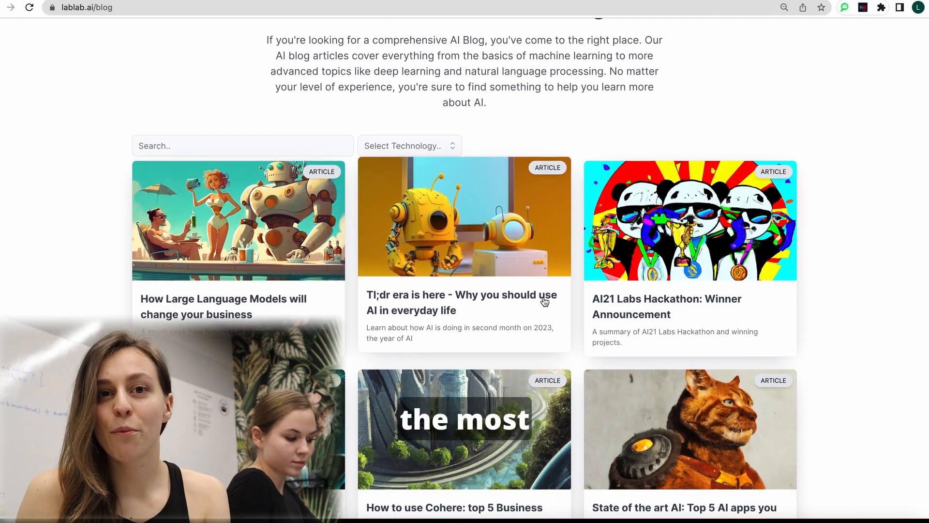
pyautogui.scroll(-3)
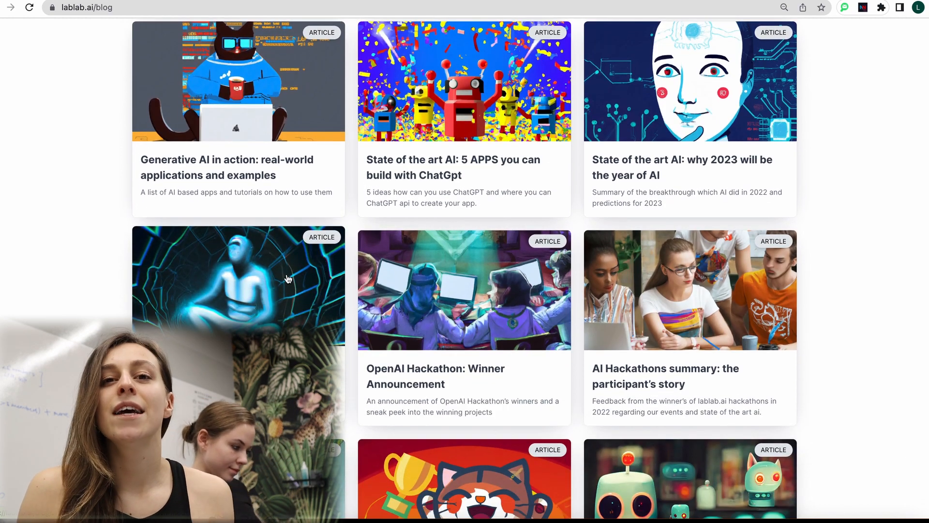
pyautogui.click(237, 285)
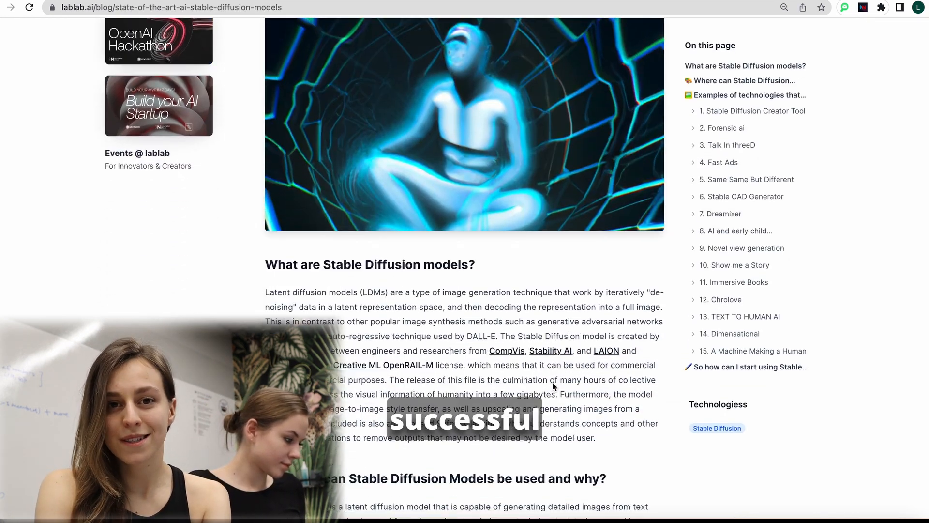
pyautogui.scroll(-3)
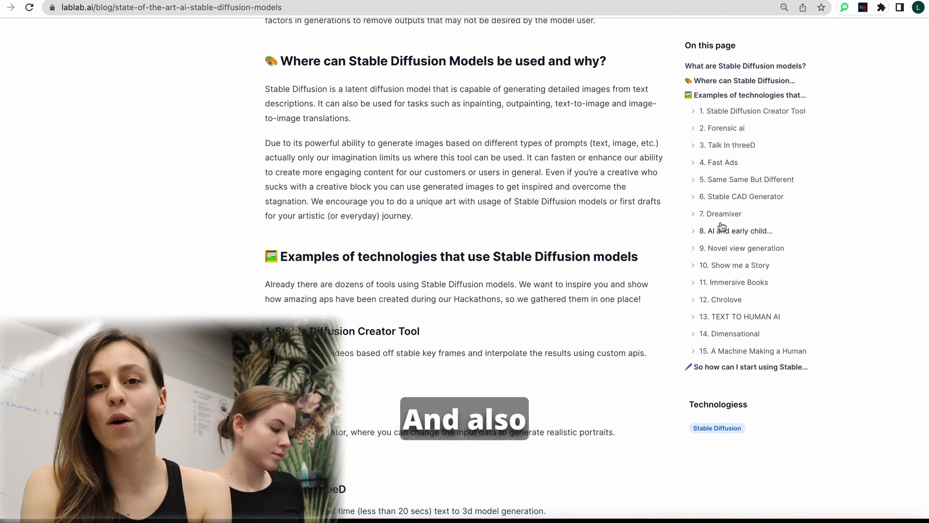
pyautogui.click(721, 213)
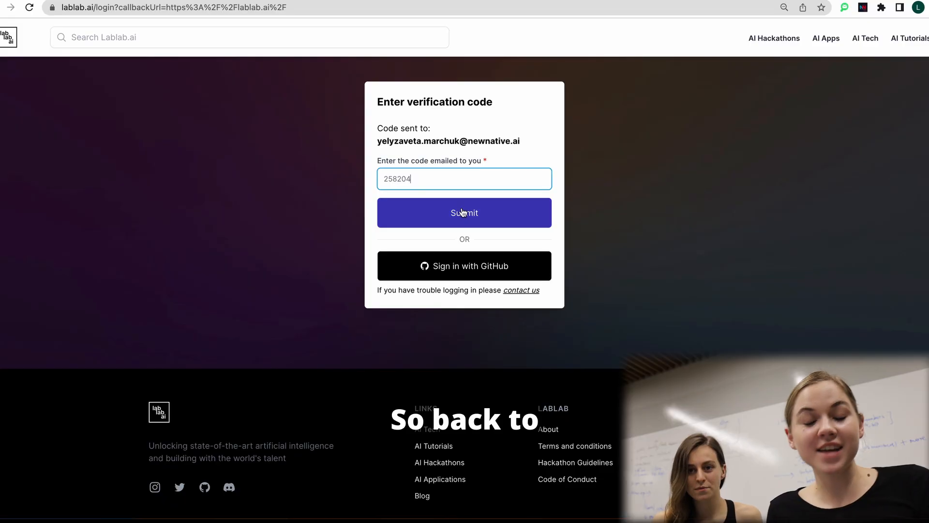
# Step: Submit the verification code, then open the OpenAI Hackathon from the Hackathons list
pyautogui.click(464, 213)
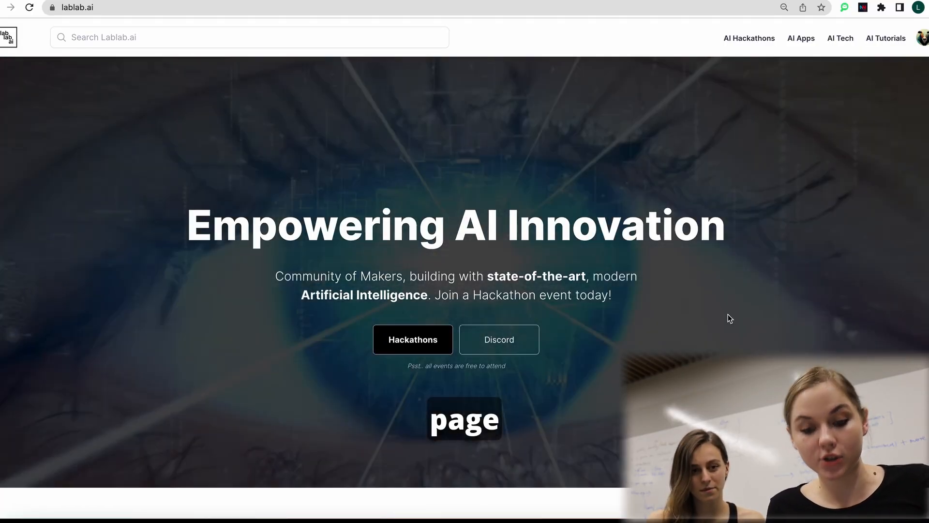
pyautogui.click(413, 339)
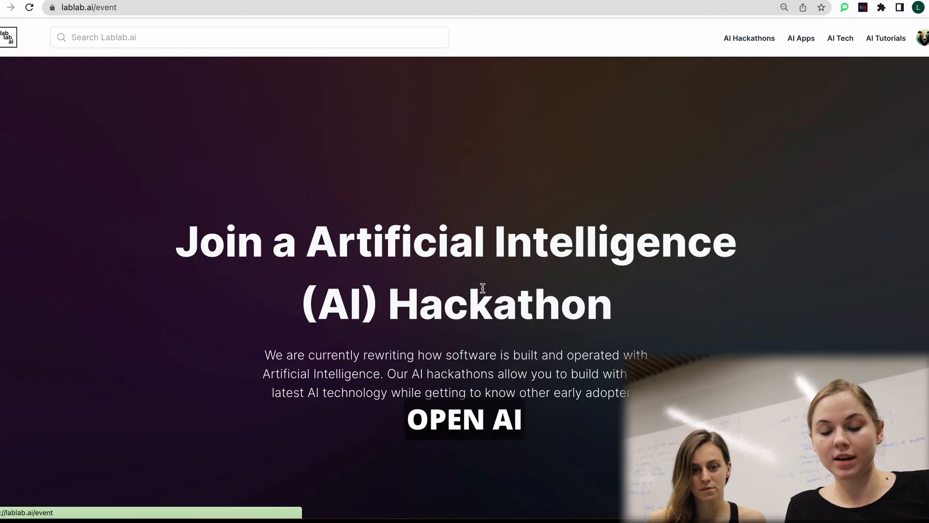
pyautogui.scroll(-3)
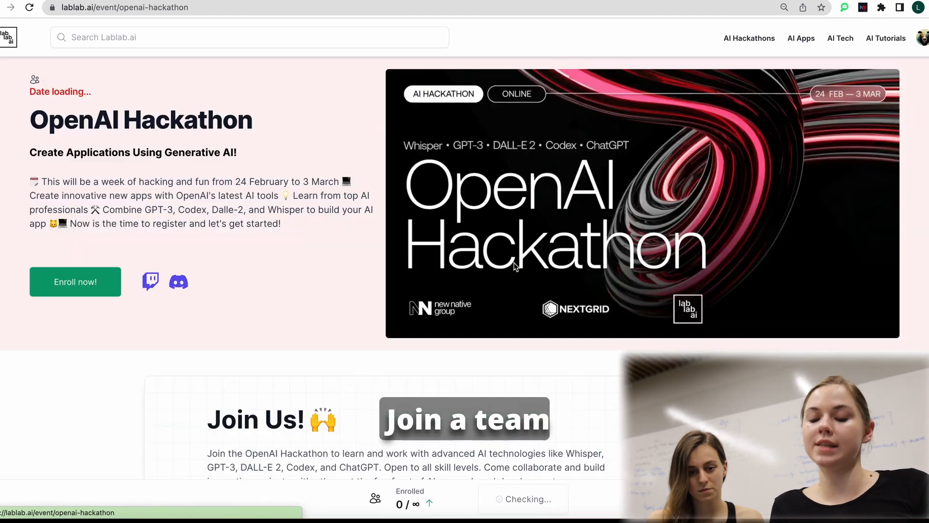
pyautogui.click(75, 282)
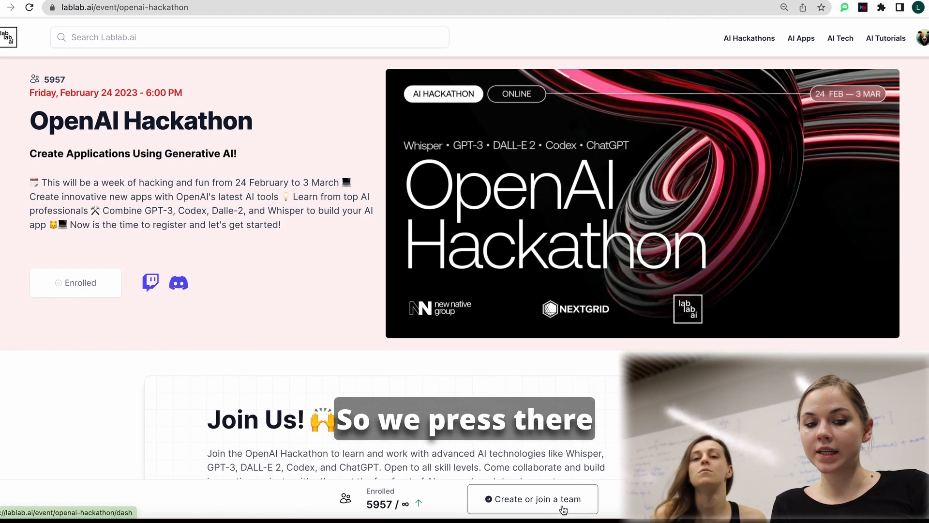
# Step: Open 'Create or join a team' and scroll through the existing Teams list
pyautogui.click(532, 499)
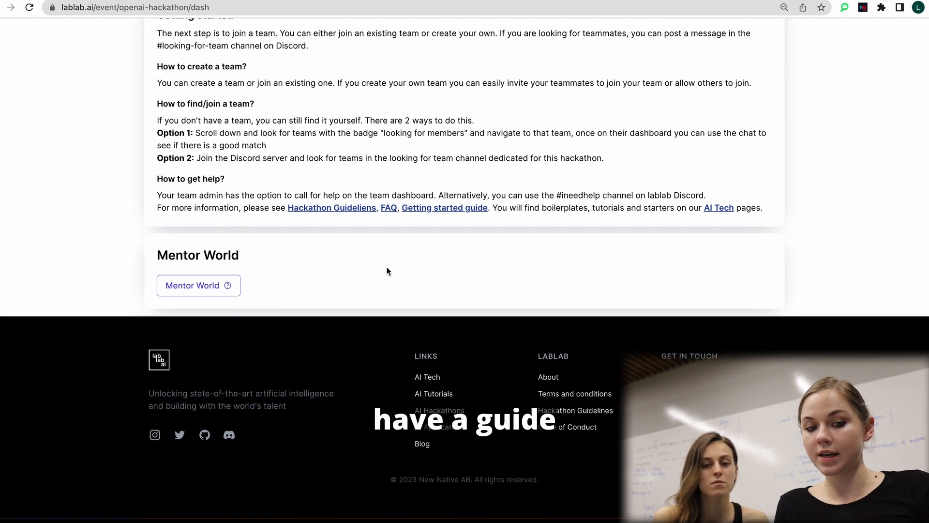
pyautogui.scroll(-3)
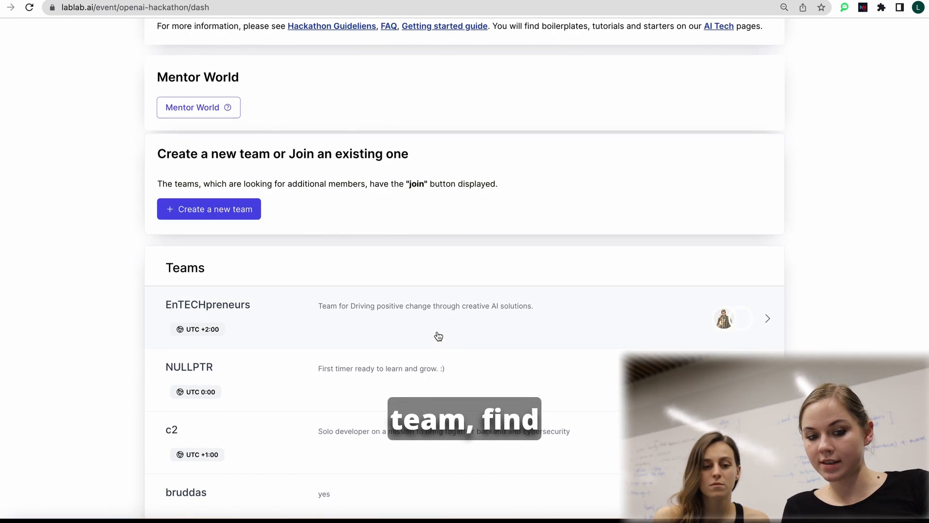
pyautogui.scroll(-3)
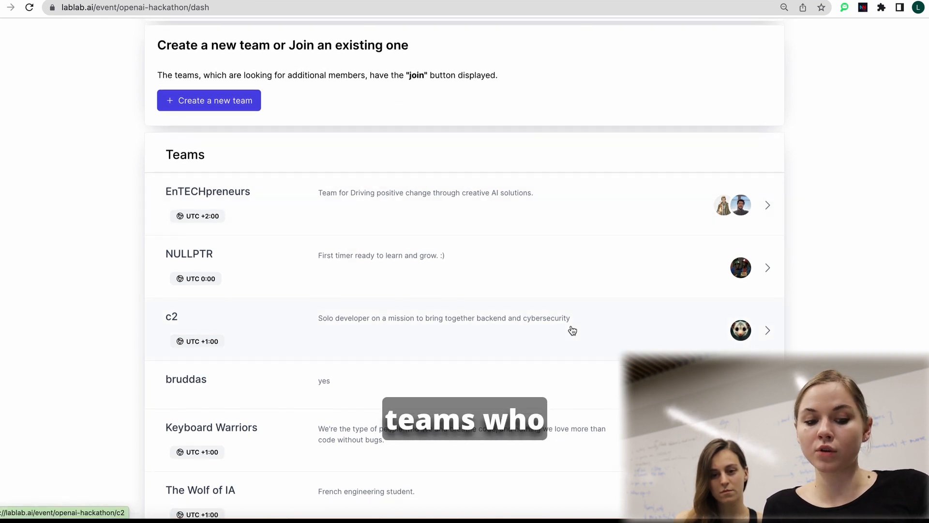
pyautogui.scroll(-3)
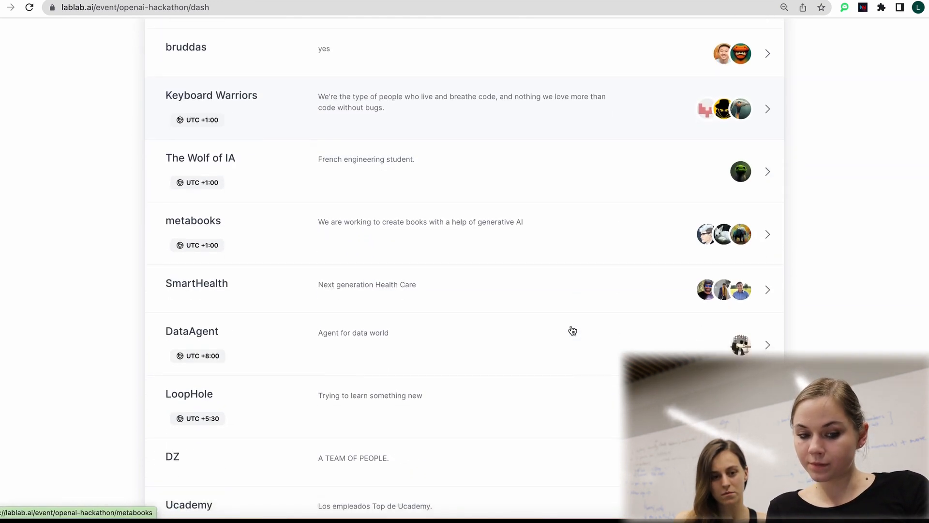
pyautogui.scroll(-3)
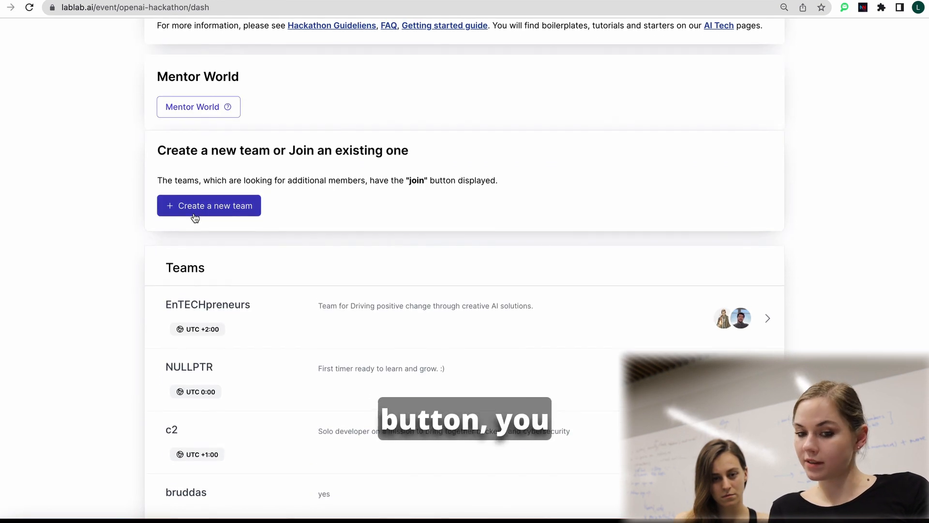
# Step: Create team 'test' with description 'hello', seeking a Designer, in timezone UTC +2:00
pyautogui.click(209, 205)
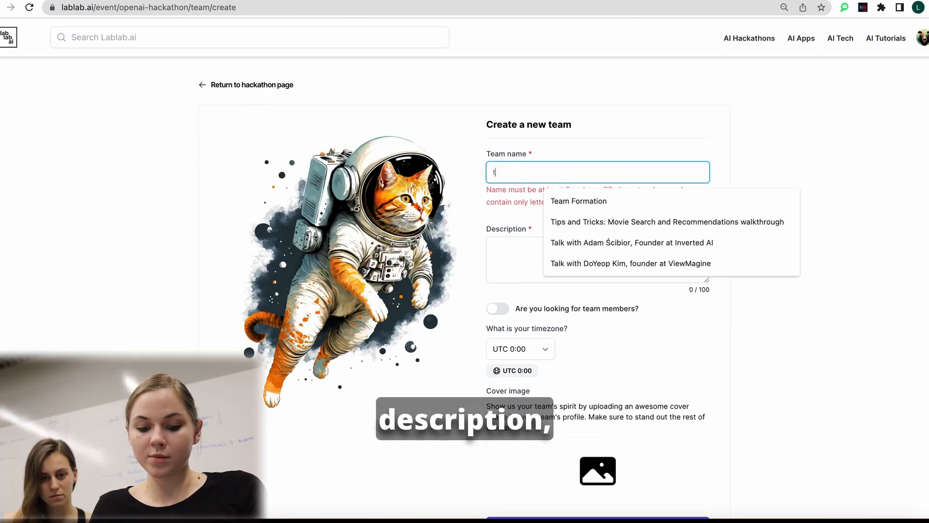
pyautogui.click(596, 235)
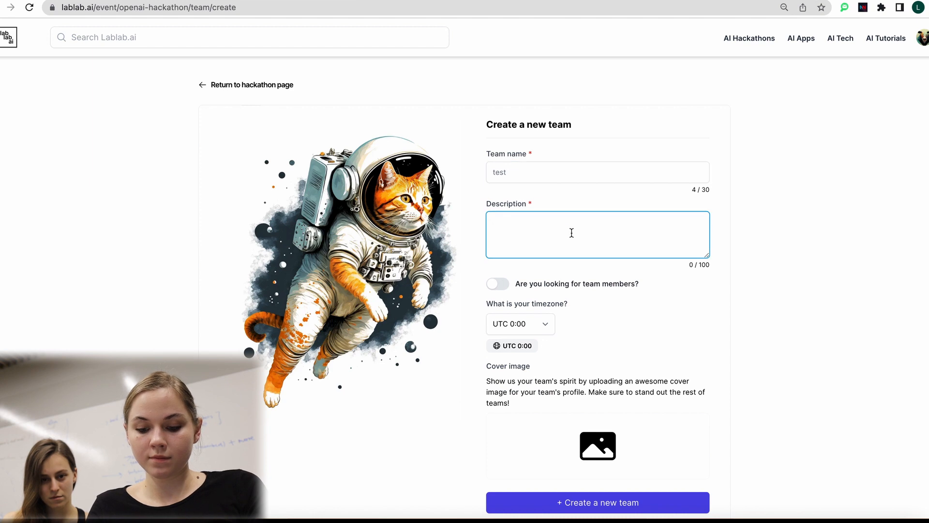
pyautogui.write('hello hello')
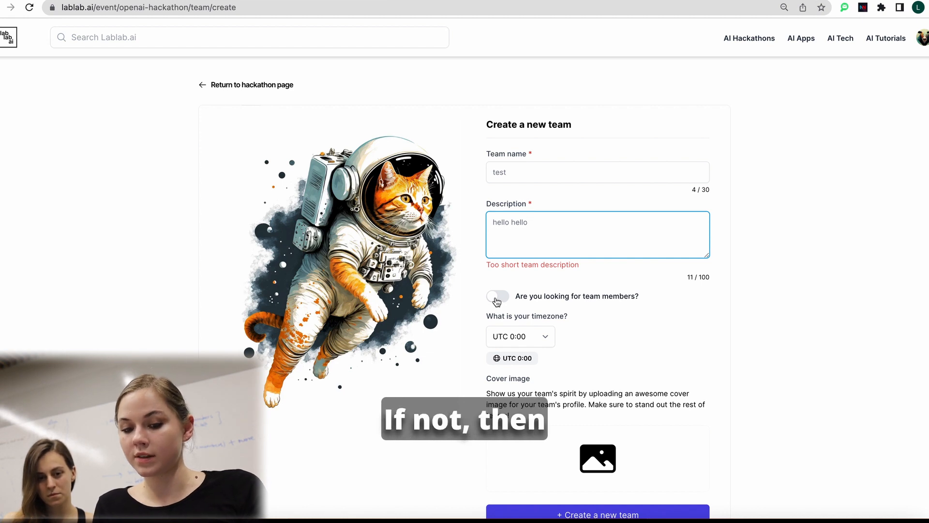
pyautogui.click(497, 296)
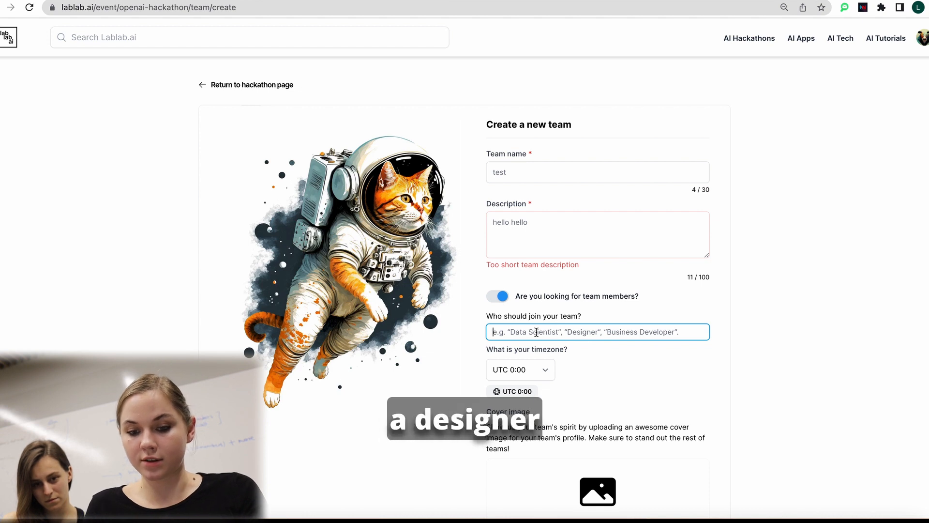
pyautogui.write('designer')
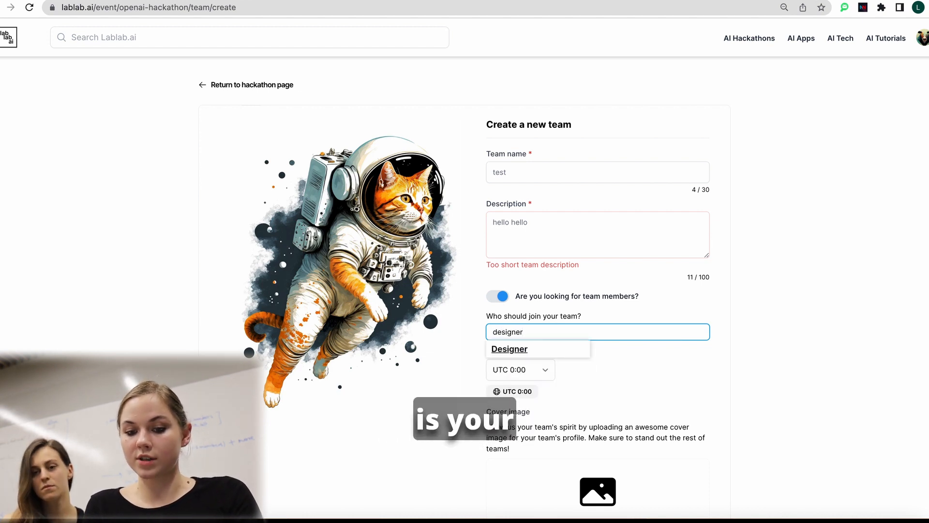
pyautogui.click(509, 348)
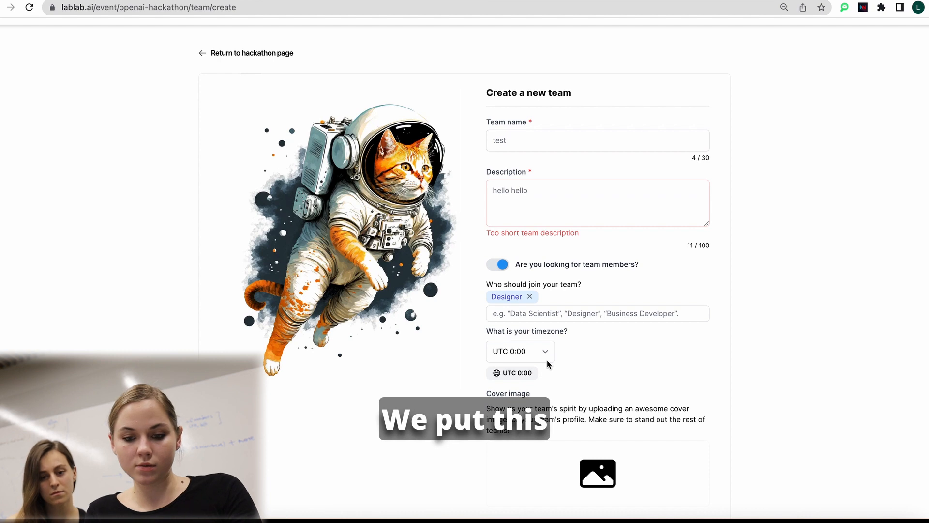
pyautogui.click(520, 351)
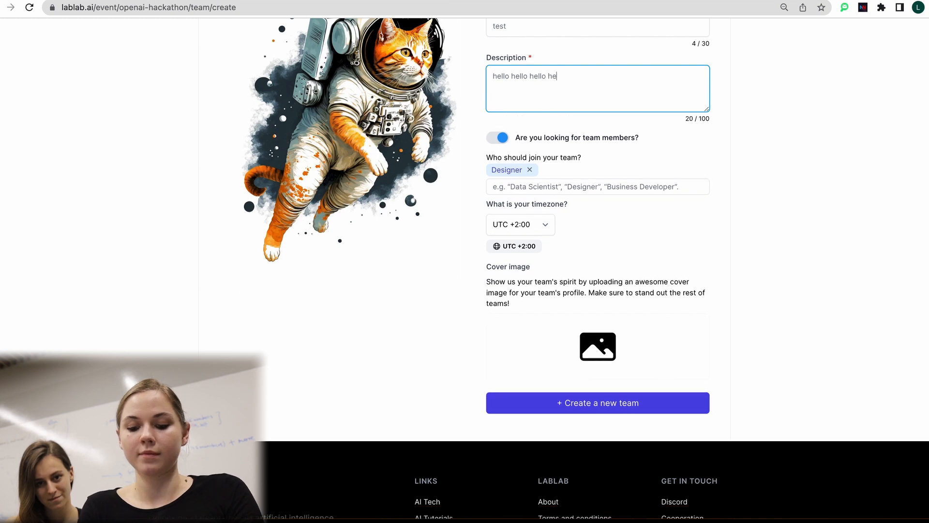
pyautogui.click(597, 402)
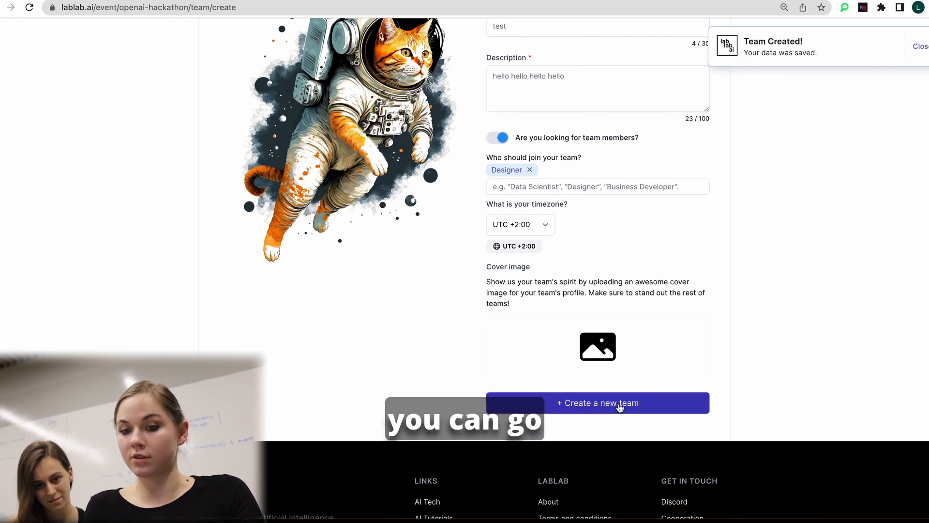
pyautogui.click(597, 403)
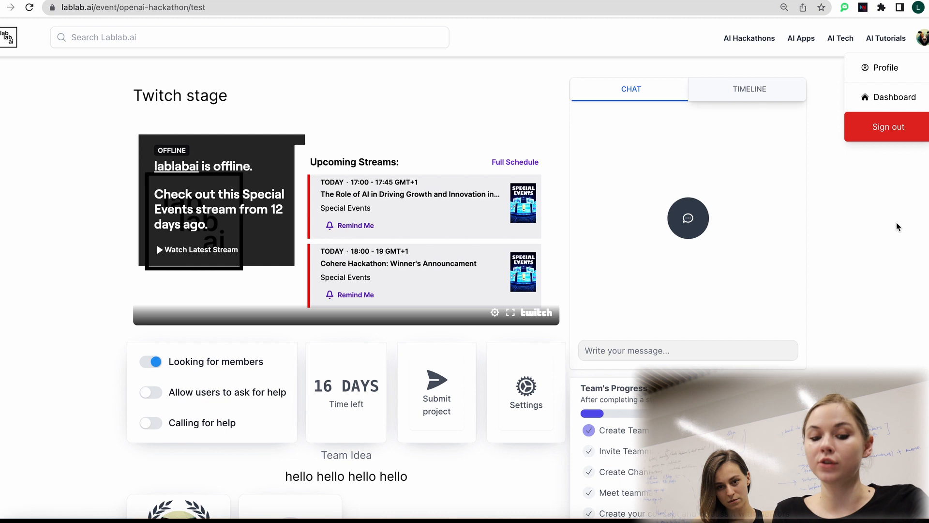
pyautogui.click(898, 227)
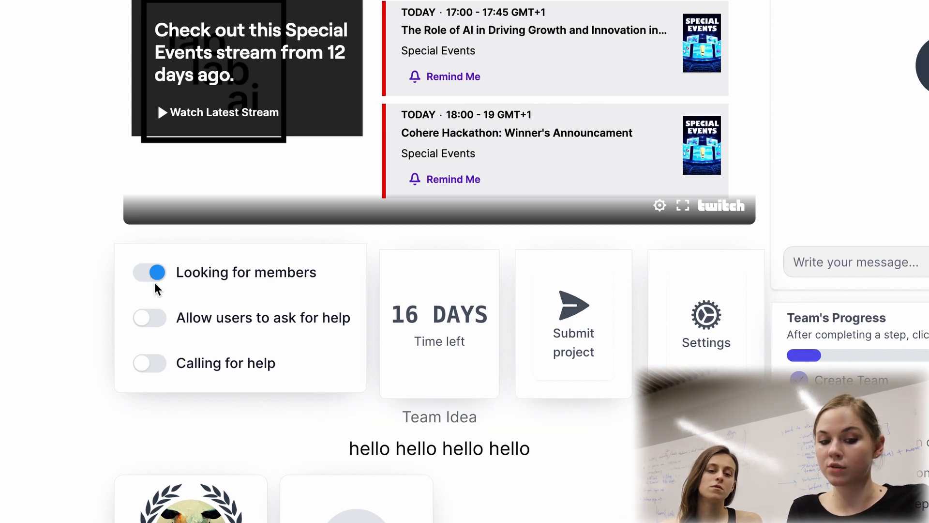
pyautogui.moveTo(149, 317)
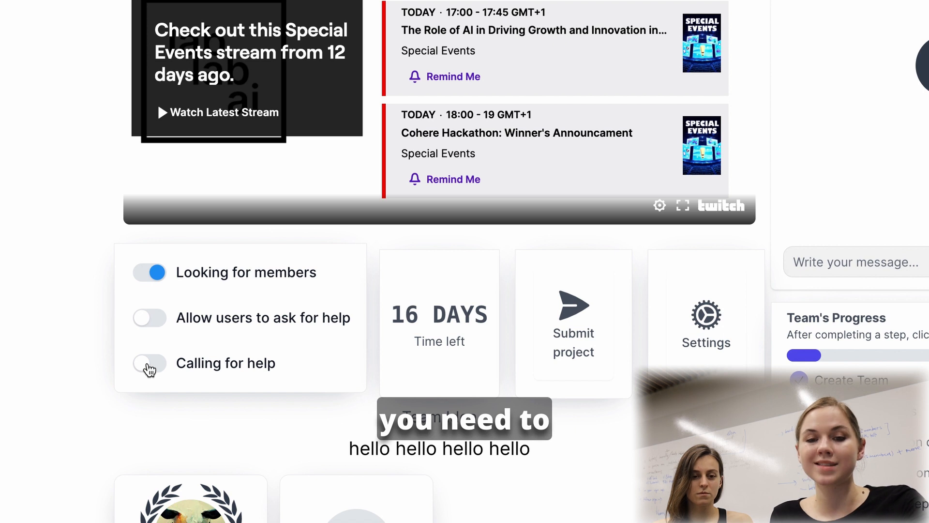
pyautogui.click(149, 362)
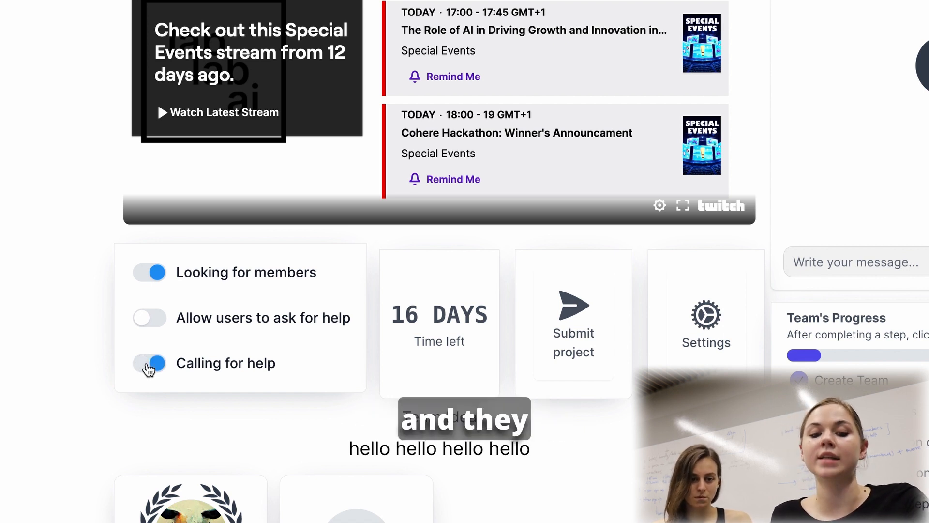
pyautogui.scroll(-3)
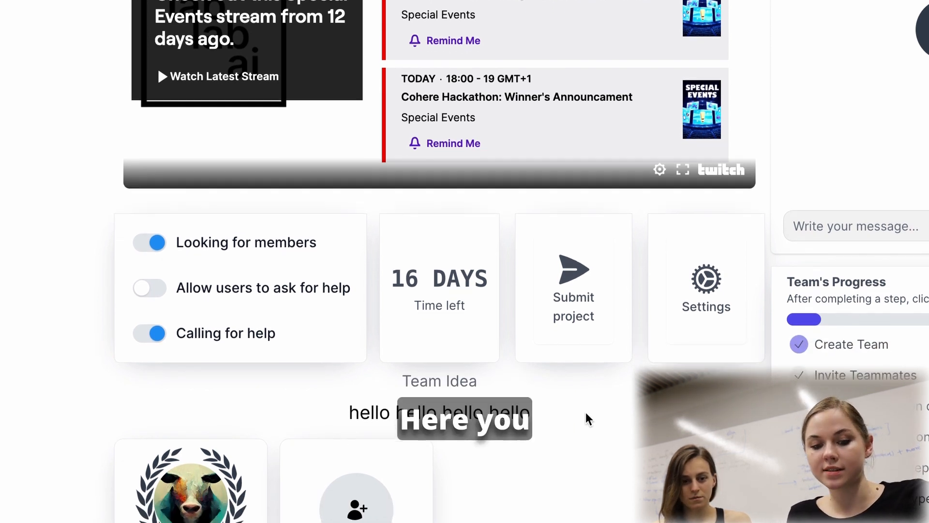
pyautogui.scroll(-3)
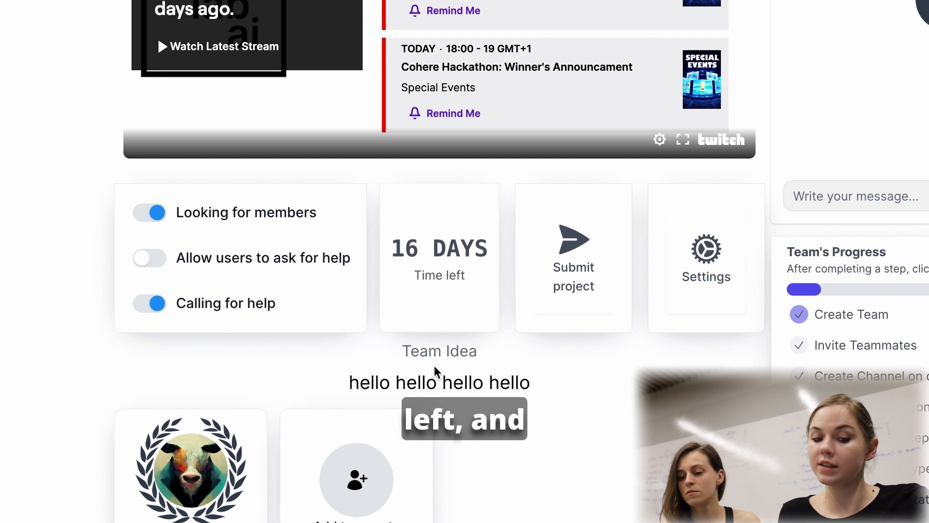
pyautogui.scroll(-3)
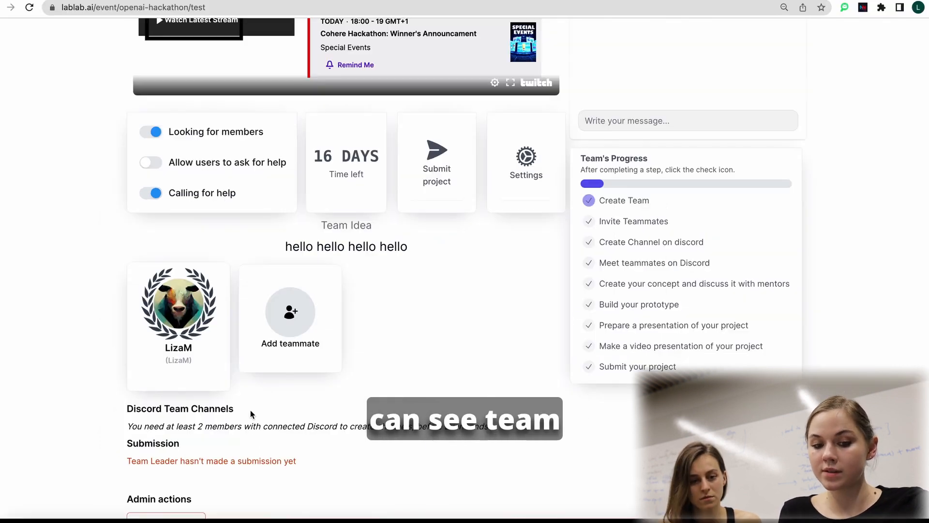
pyautogui.moveTo(424, 358)
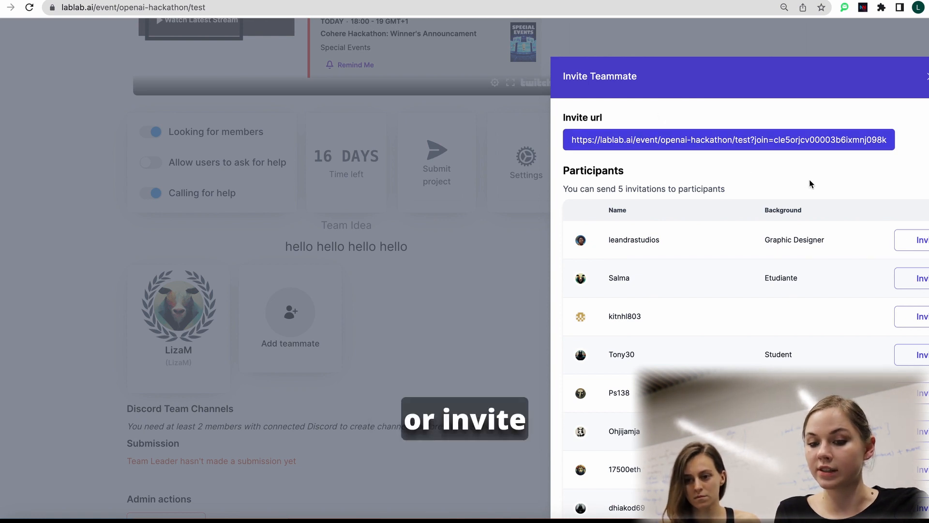
# Step: Scroll the Invite Teammate participant list and invite the first listed participant
pyautogui.scroll(-3)
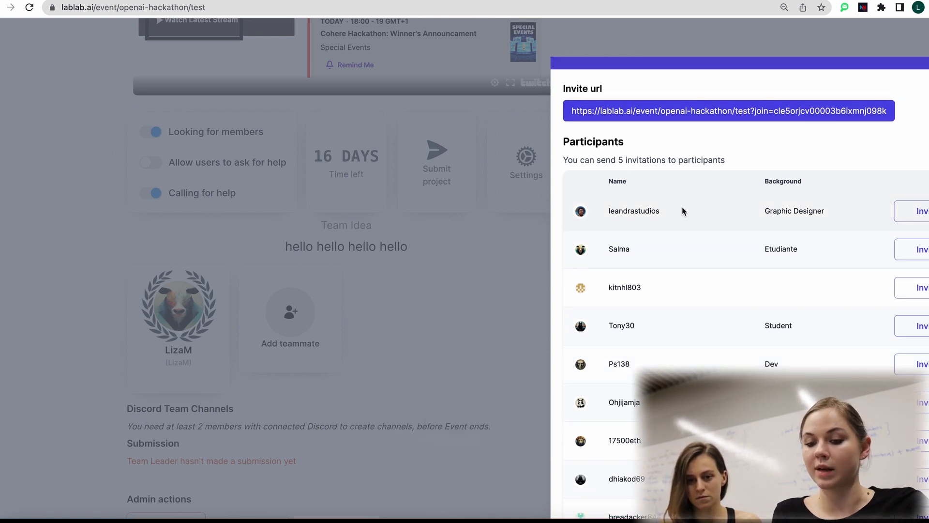
pyautogui.scroll(-3)
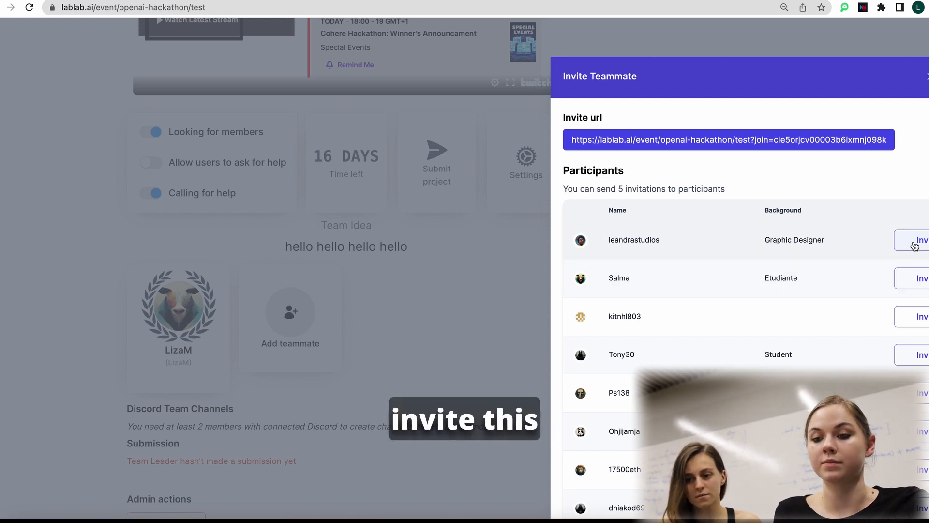
pyautogui.click(924, 76)
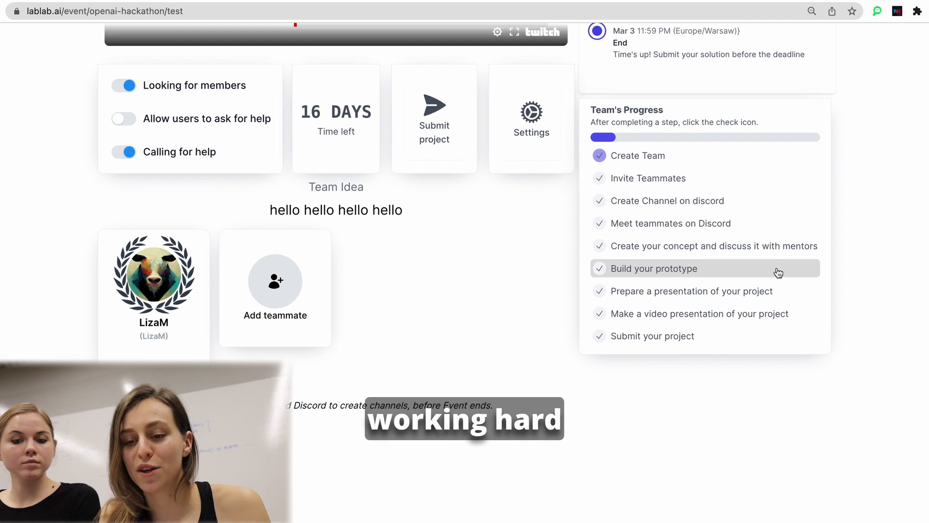
# Step: Scroll to the Team's Progress checklist, where only Create Team is complete
pyautogui.scroll(-3)
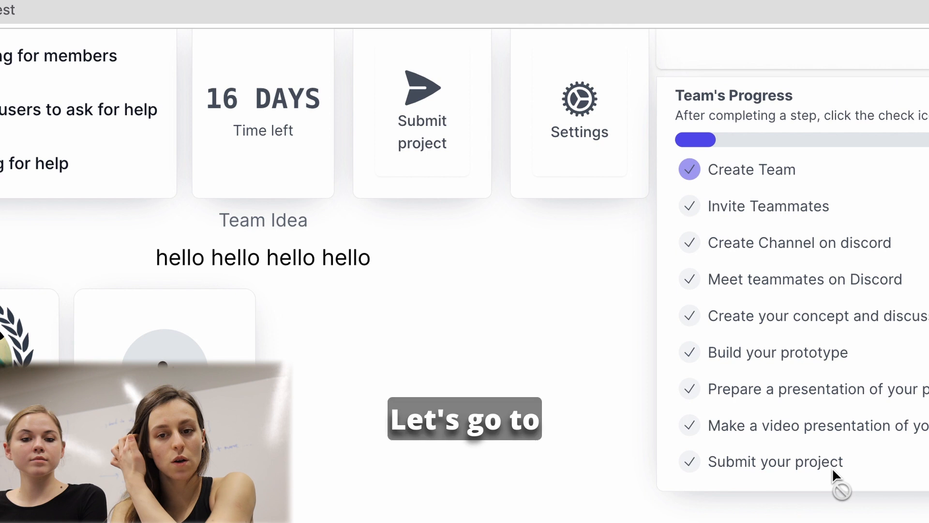
# Step: Start a project submission titled 'Test 1' with a 50-character short description
pyautogui.click(422, 113)
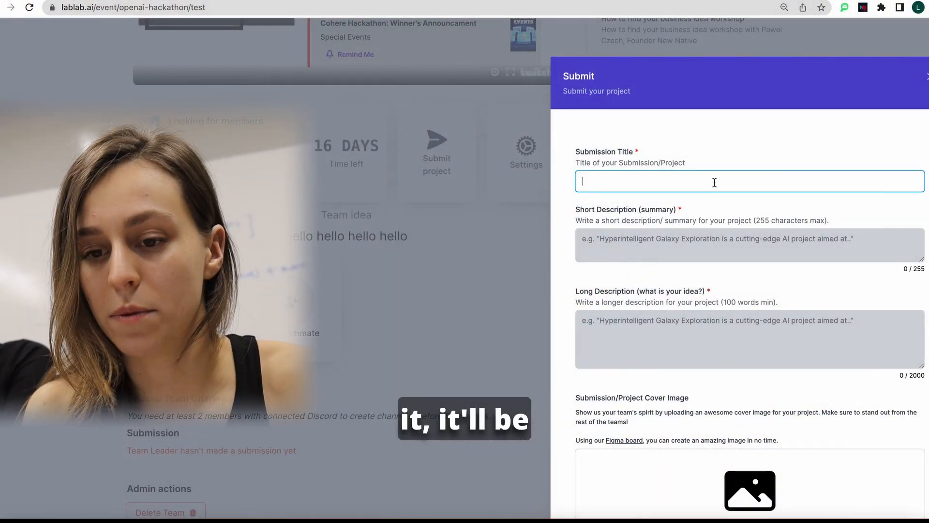
pyautogui.write('Test 1')
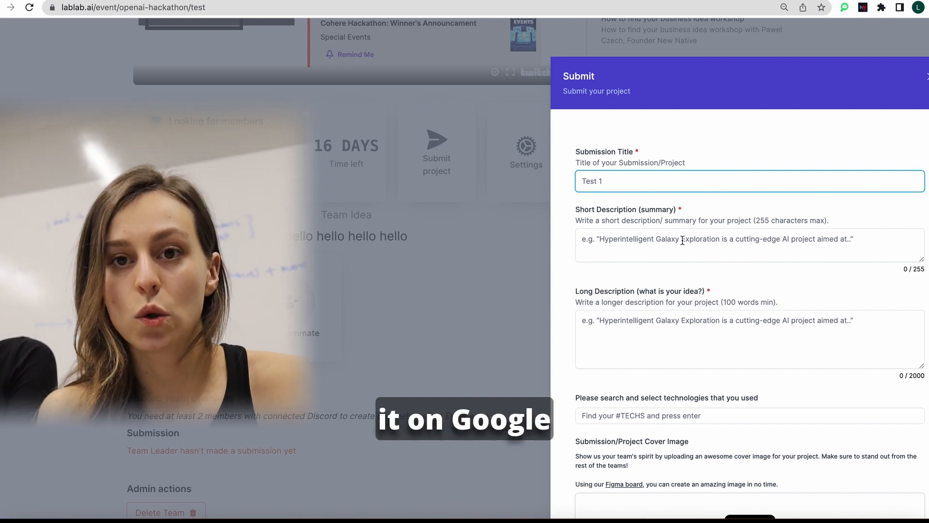
pyautogui.click(749, 245)
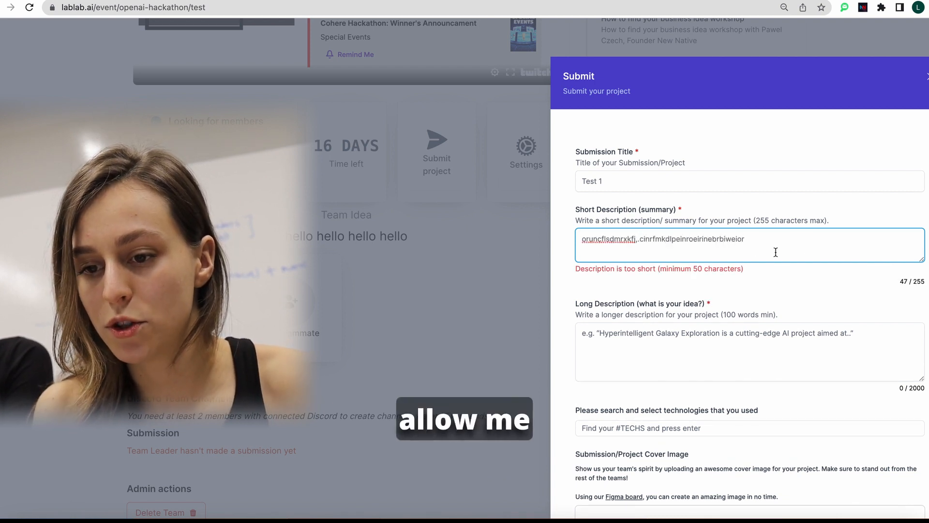
pyautogui.write('g')
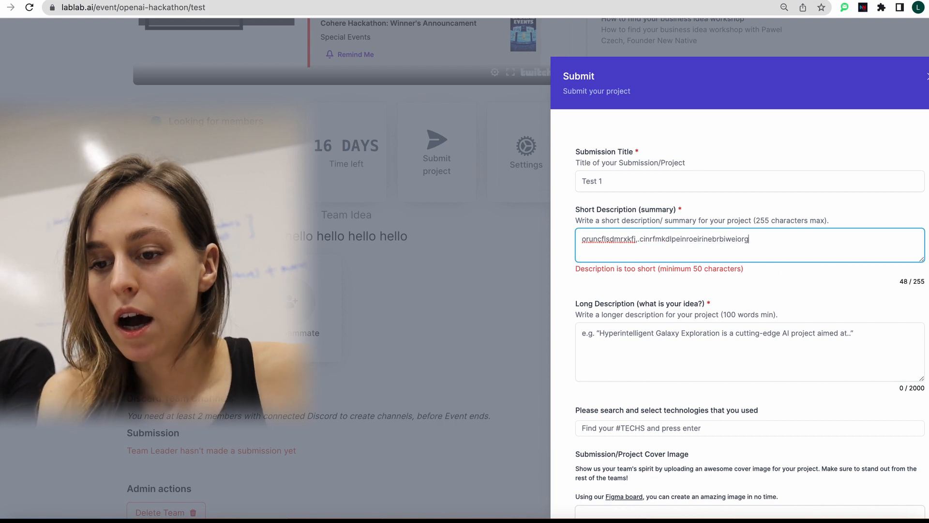
pyautogui.write('lk')
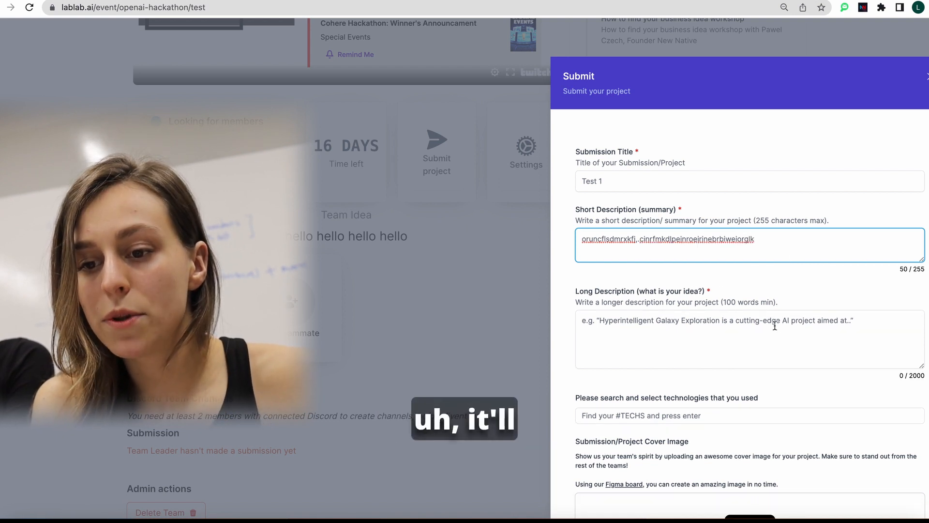
pyautogui.scroll(-3)
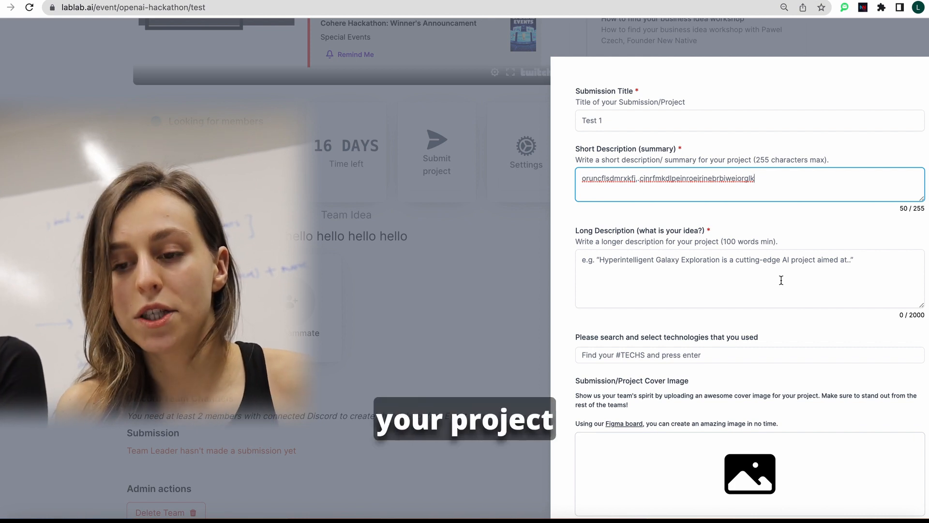
pyautogui.click(749, 279)
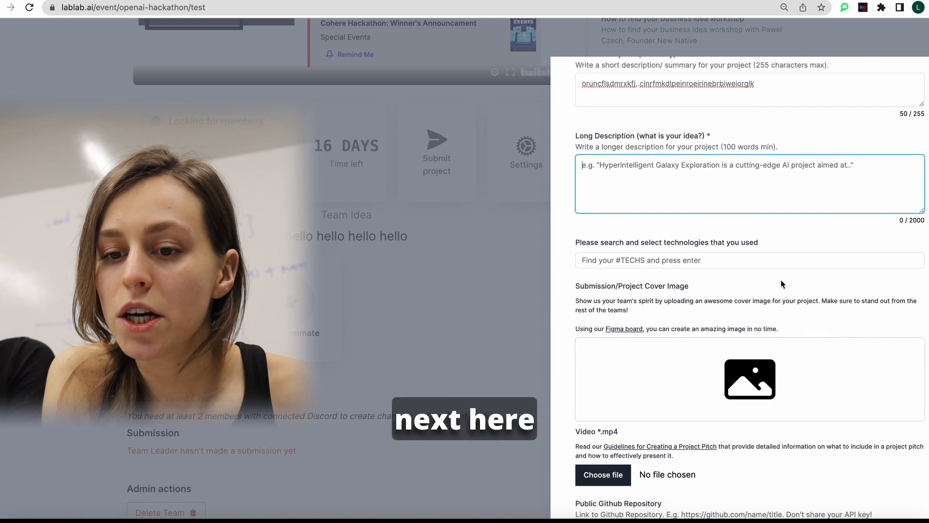
# Step: Review the GitHub repository and remaining fields, keeping Other as the demo platform
pyautogui.scroll(-3)
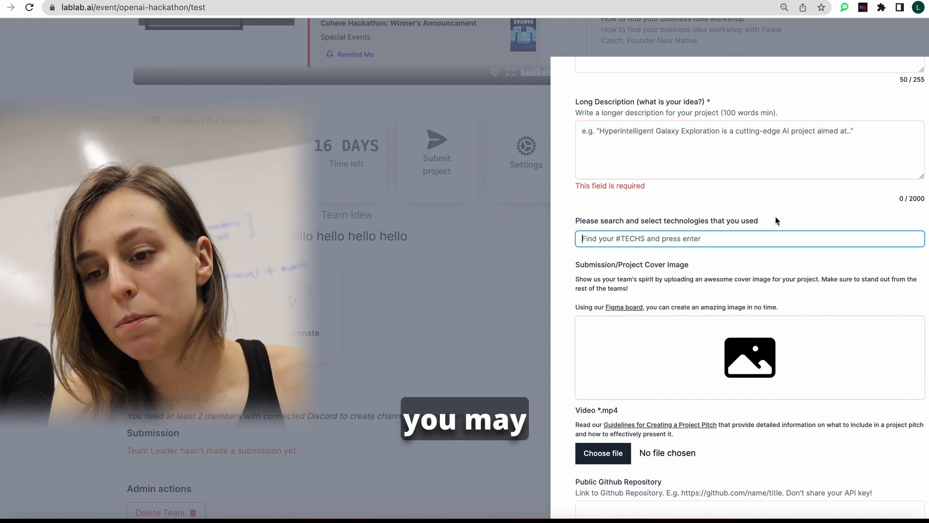
pyautogui.scroll(-3)
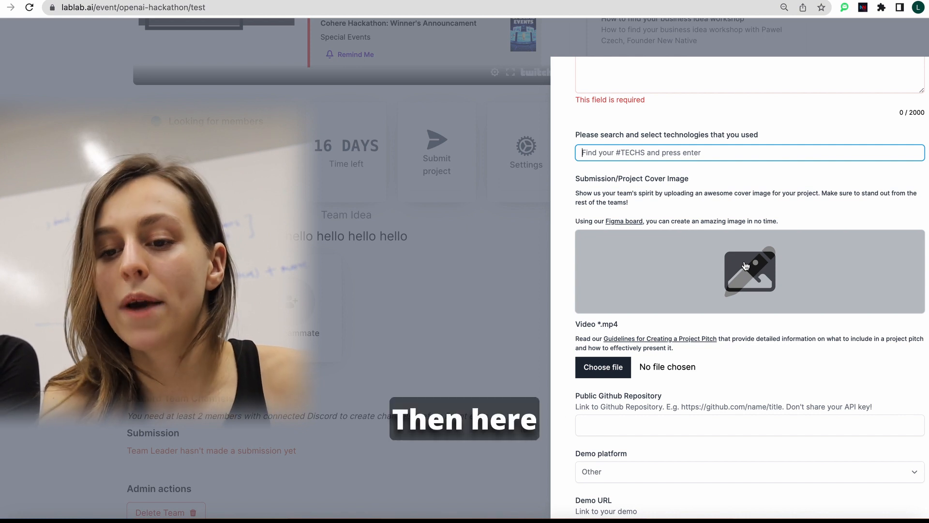
pyautogui.scroll(-3)
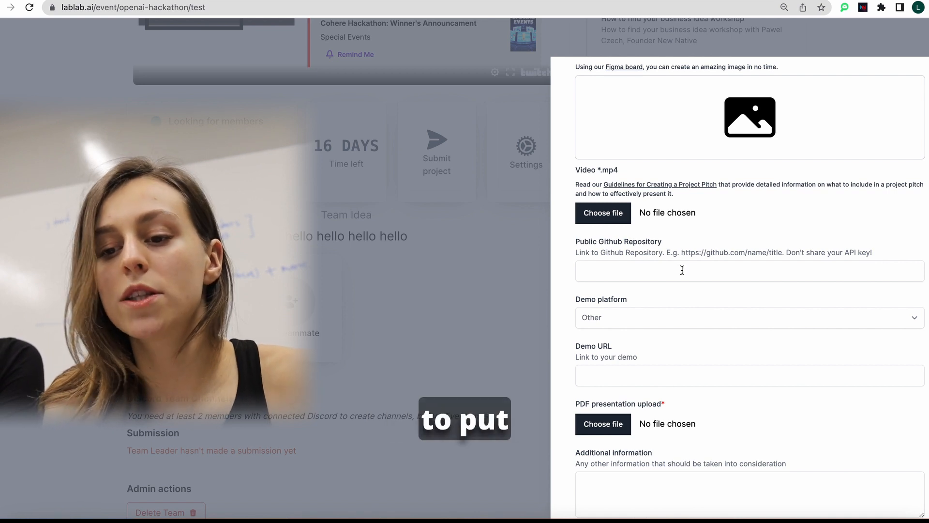
pyautogui.click(748, 271)
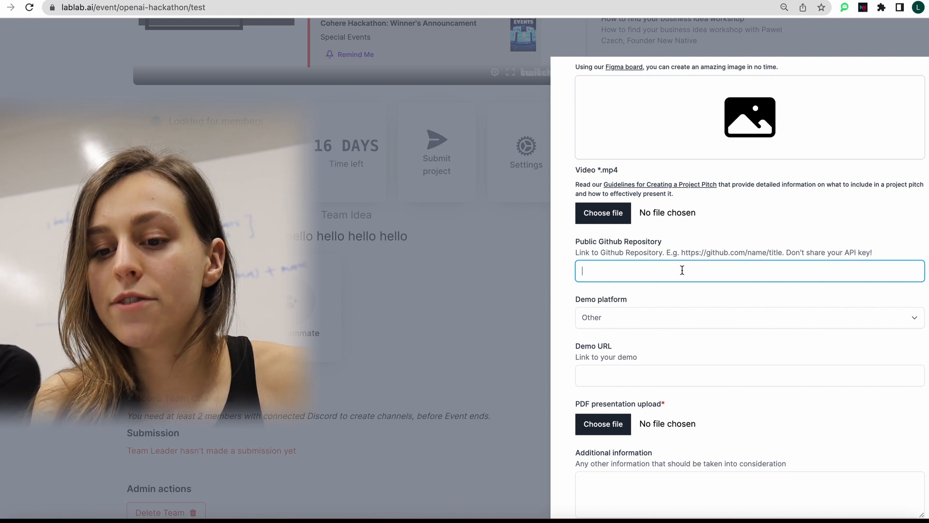
pyautogui.scroll(-3)
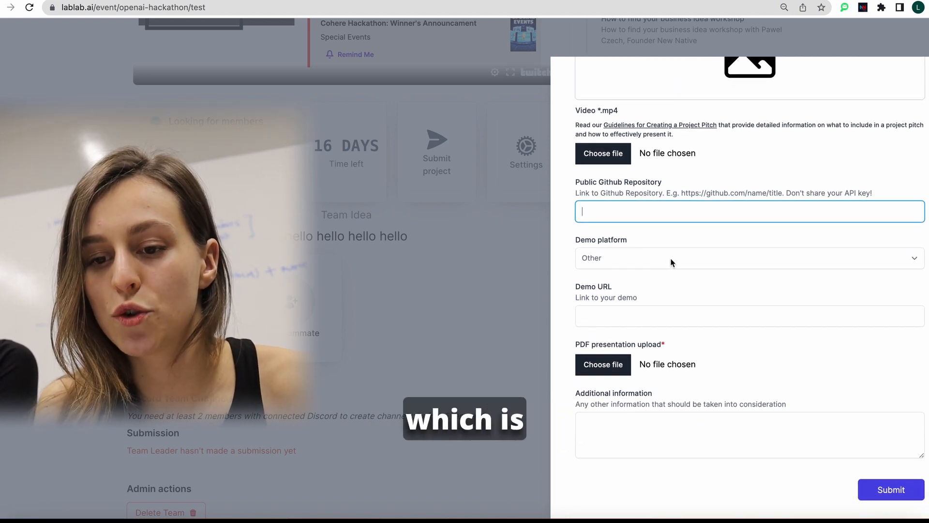
pyautogui.click(748, 258)
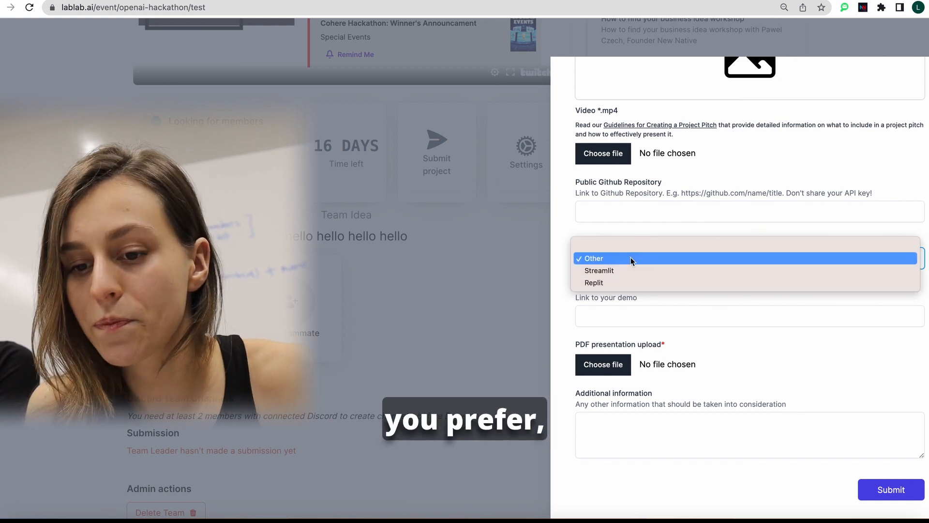
pyautogui.click(592, 258)
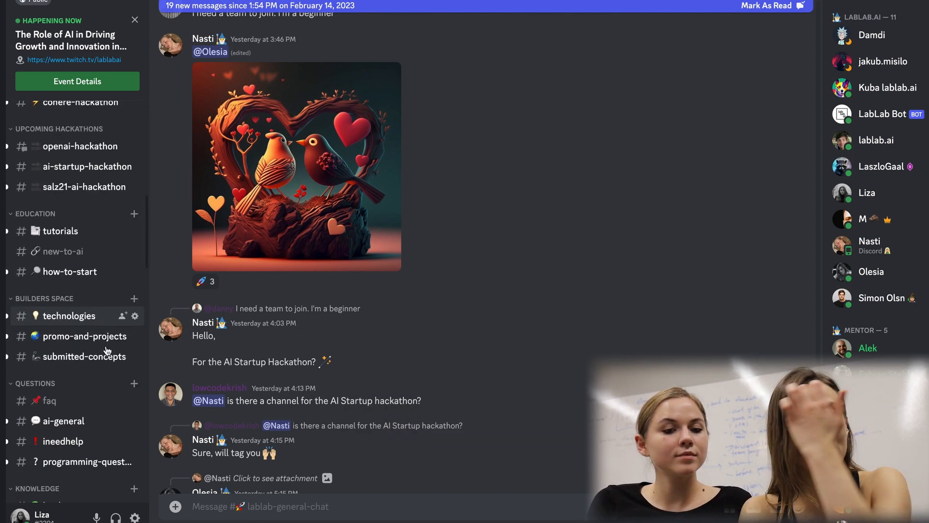
# Step: Scroll the lablab.ai Discord channel sidebar to the Knowledge channels like books and ai-news
pyautogui.scroll(-3)
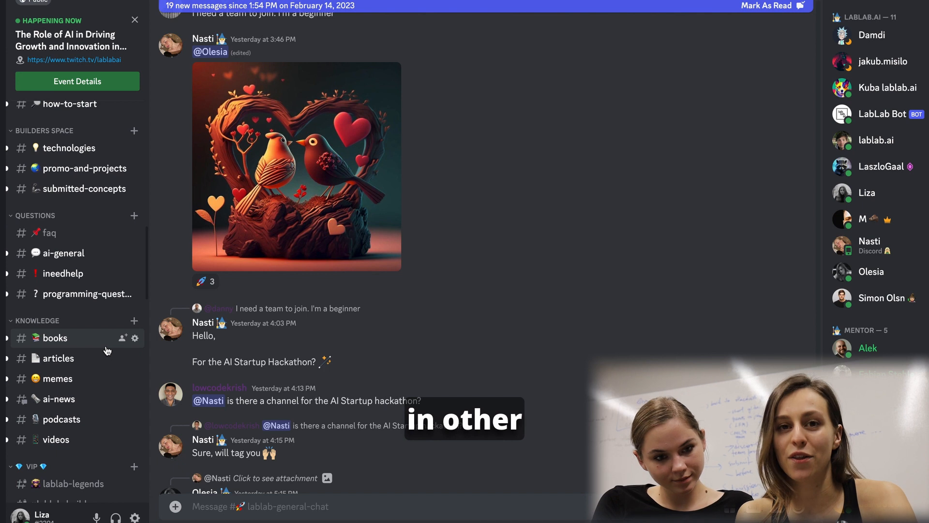